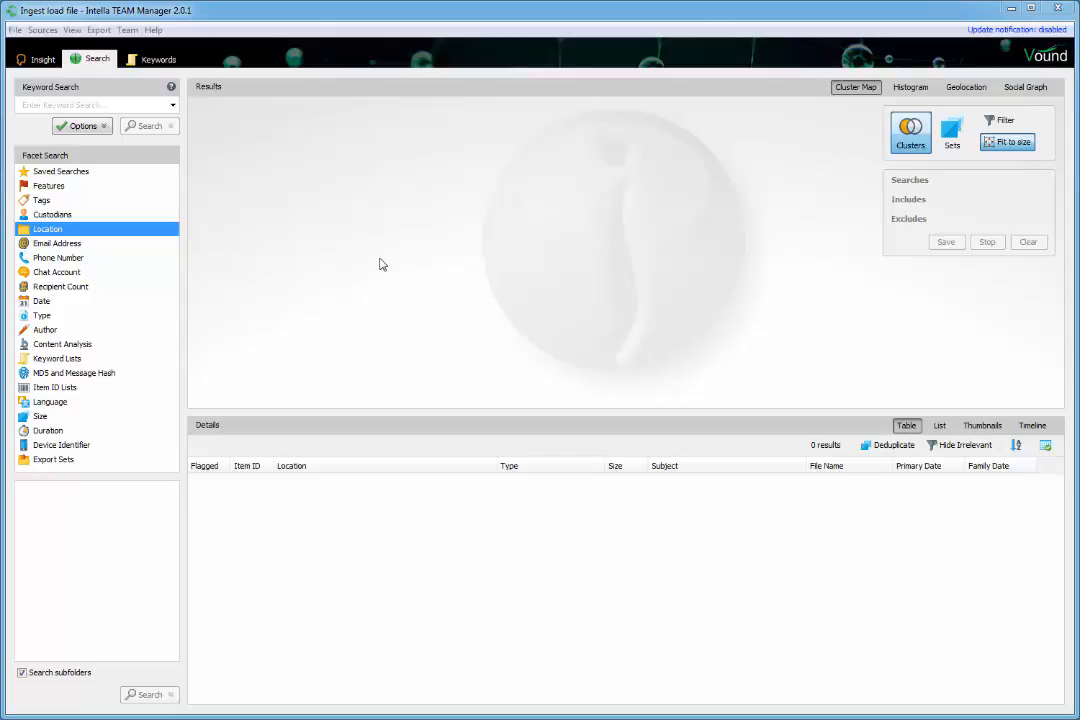
- Start adding a new Load file source and stop the load-file notice from showing again
left_click(42, 30)
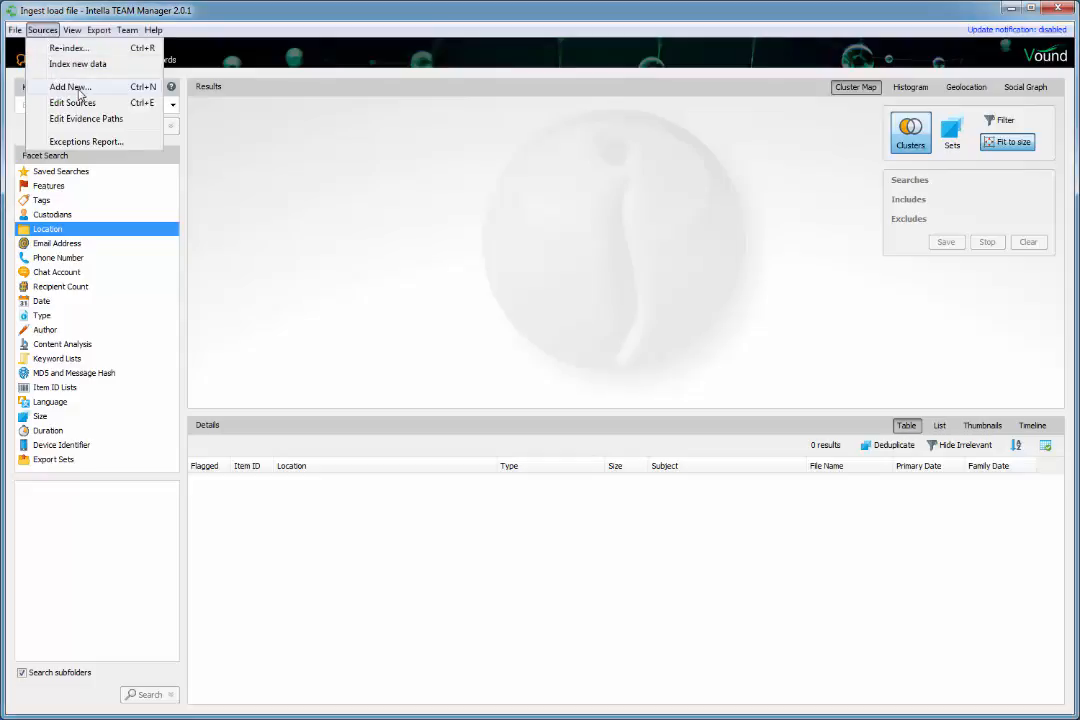
left_click(68, 86)
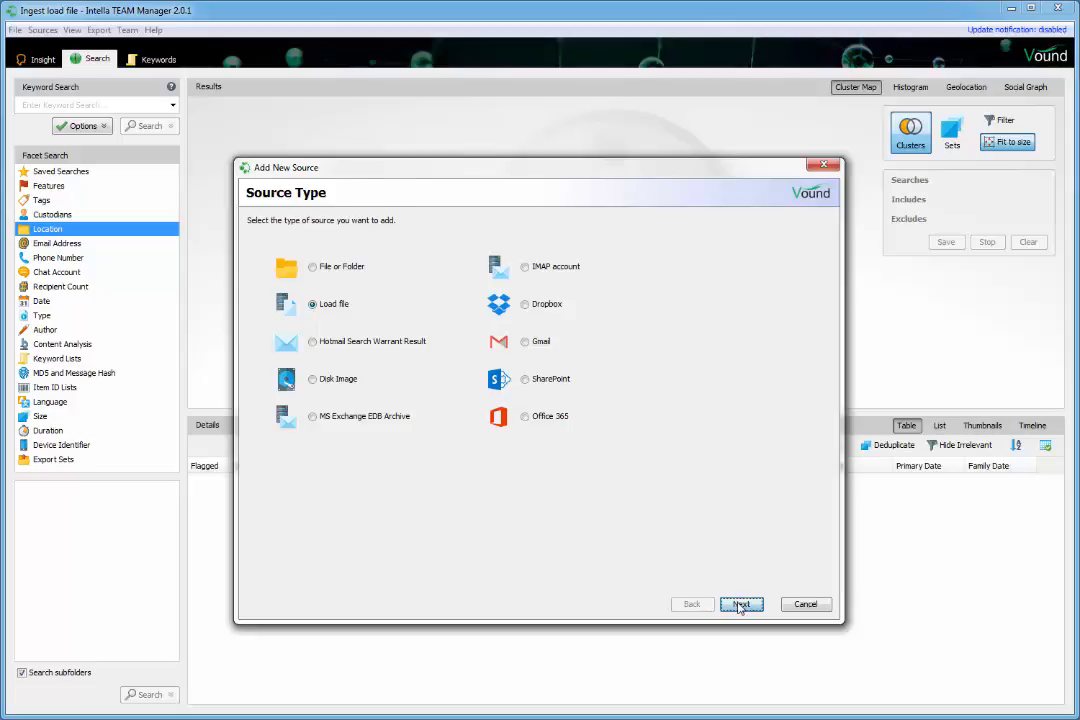
left_click(742, 604)
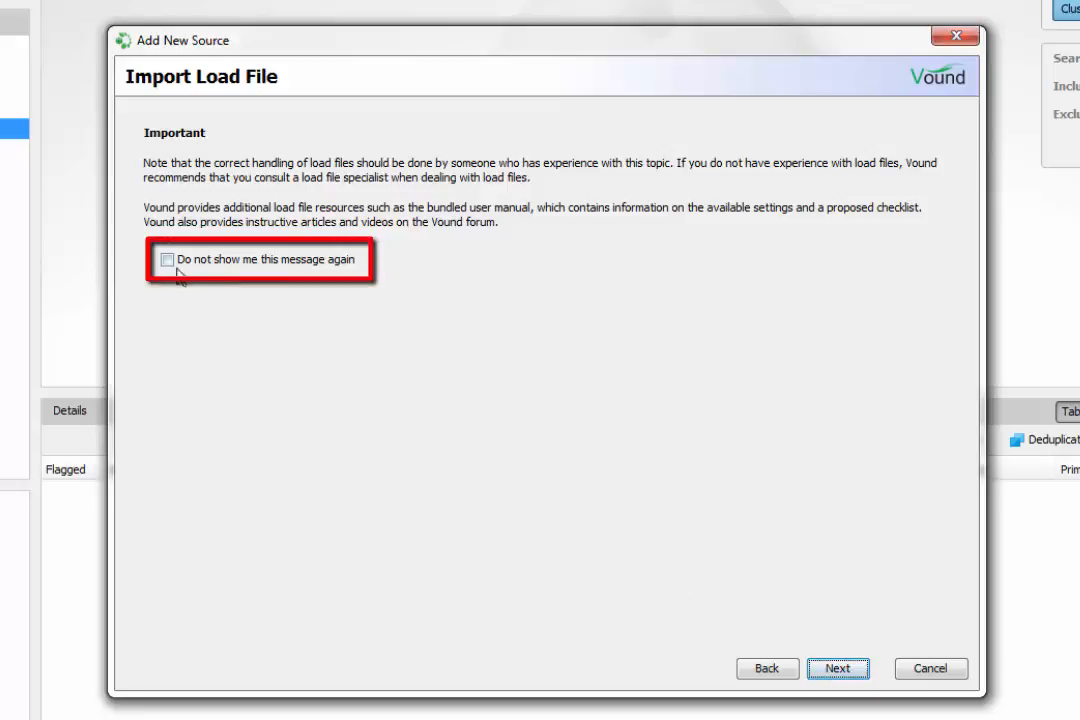
left_click(166, 260)
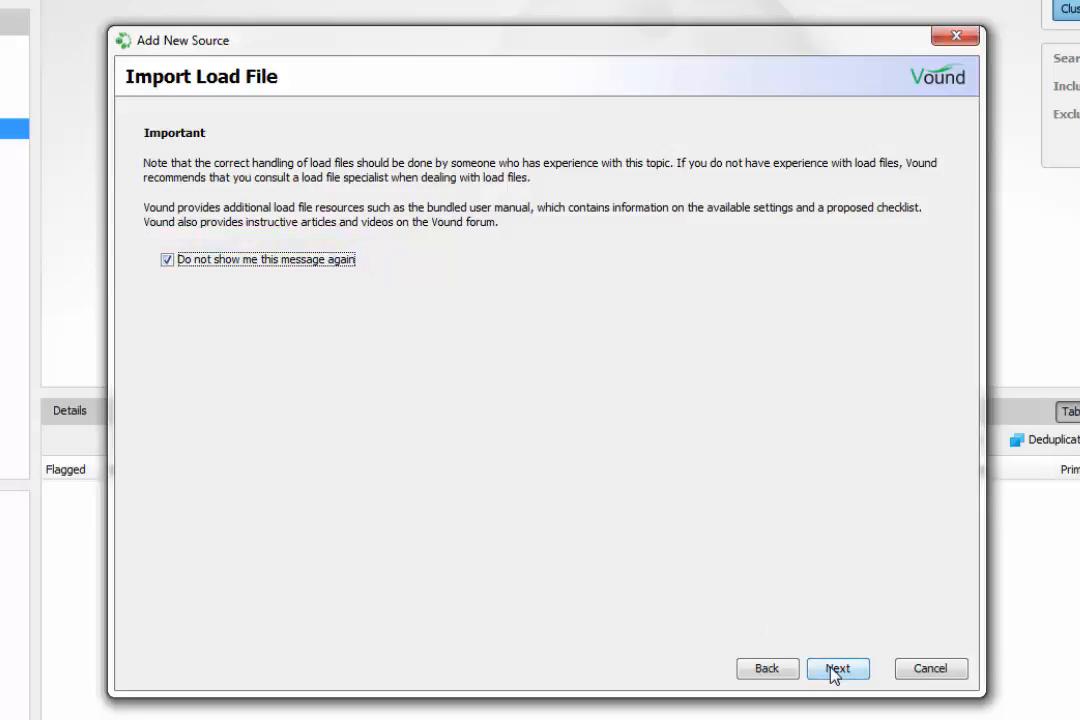
- Keep New Data, pick ABC001.dat as load file and ABC001.opt as image file, name the source 'Load file'
left_click(838, 668)
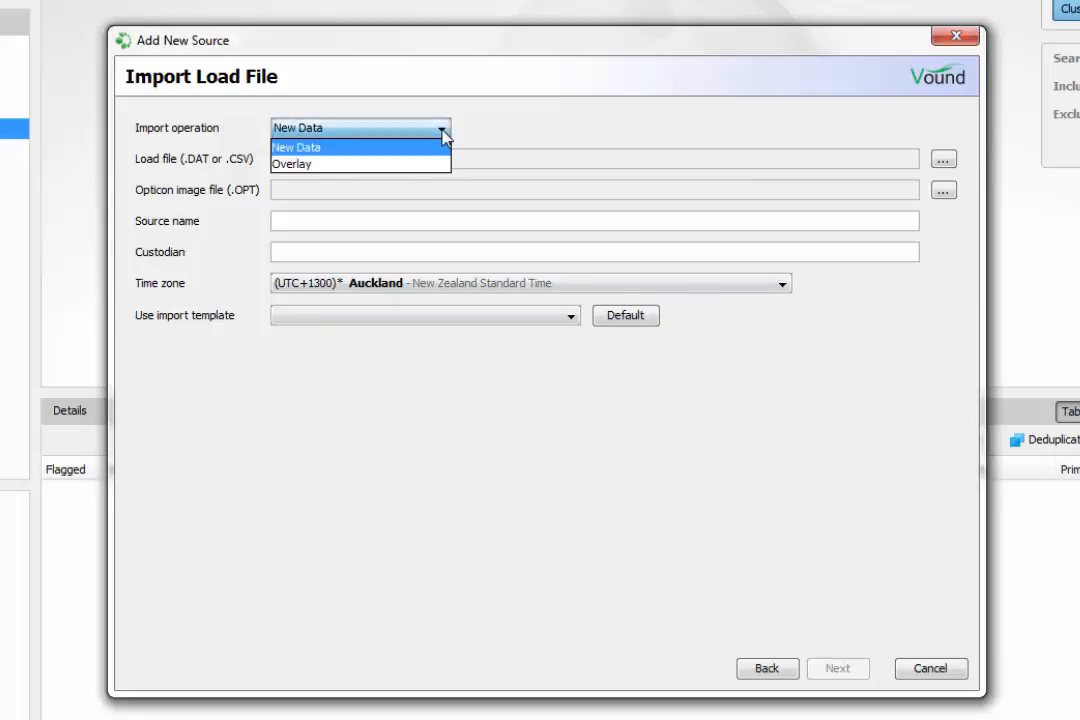
left_click(296, 148)
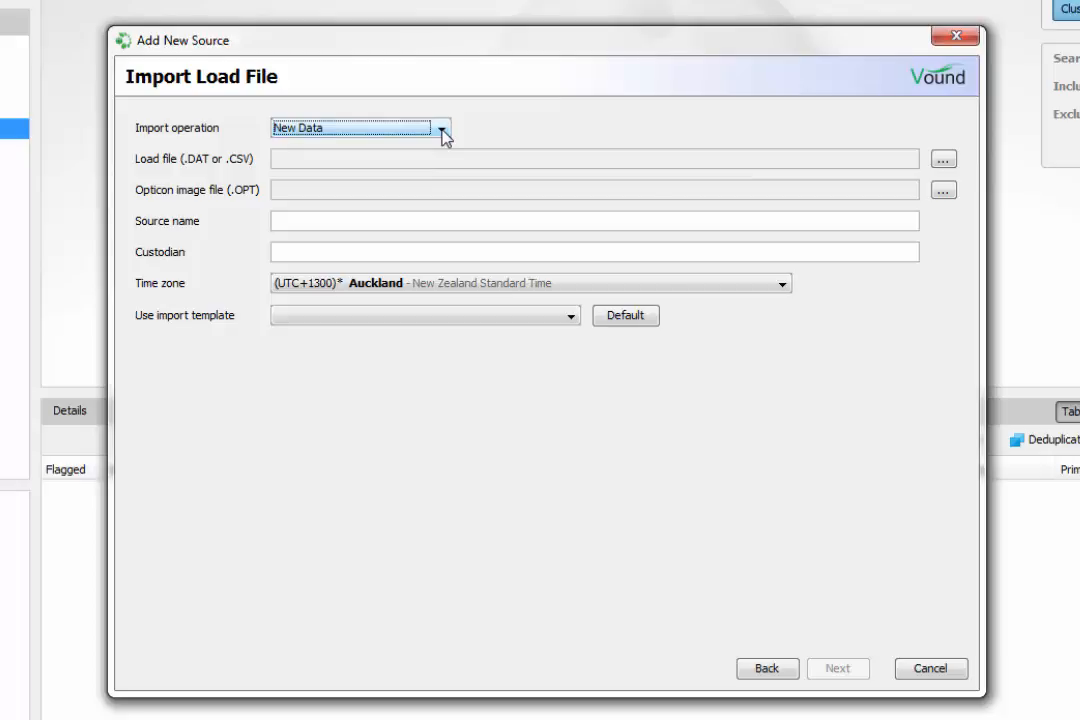
mouse_move(942, 158)
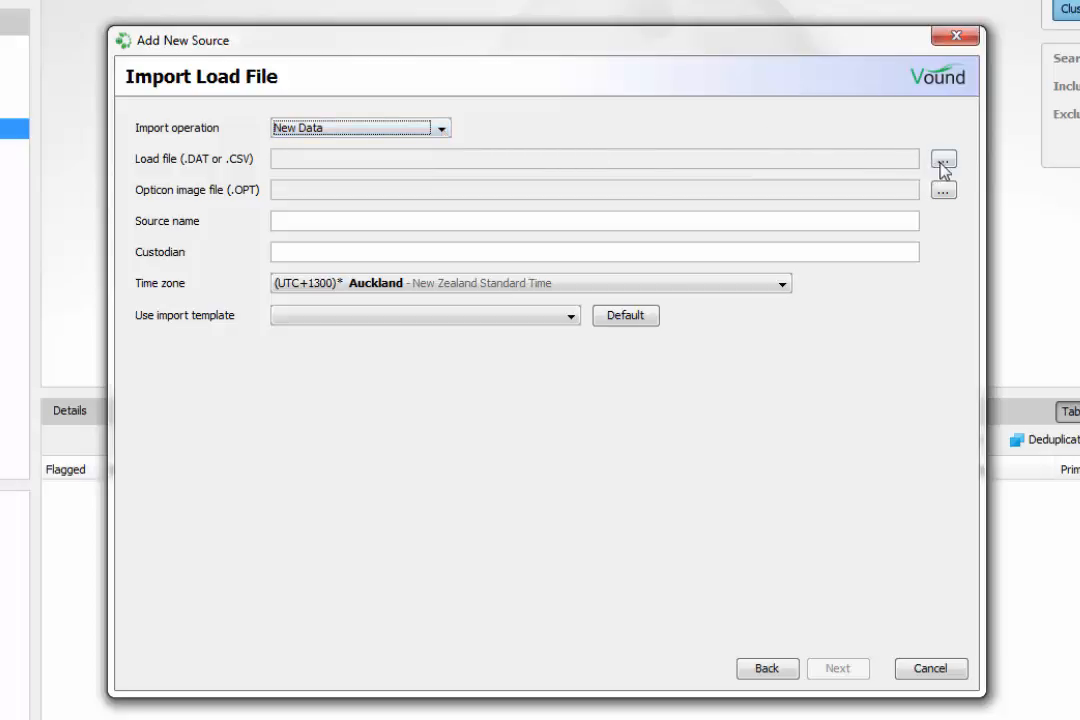
left_click(942, 158)
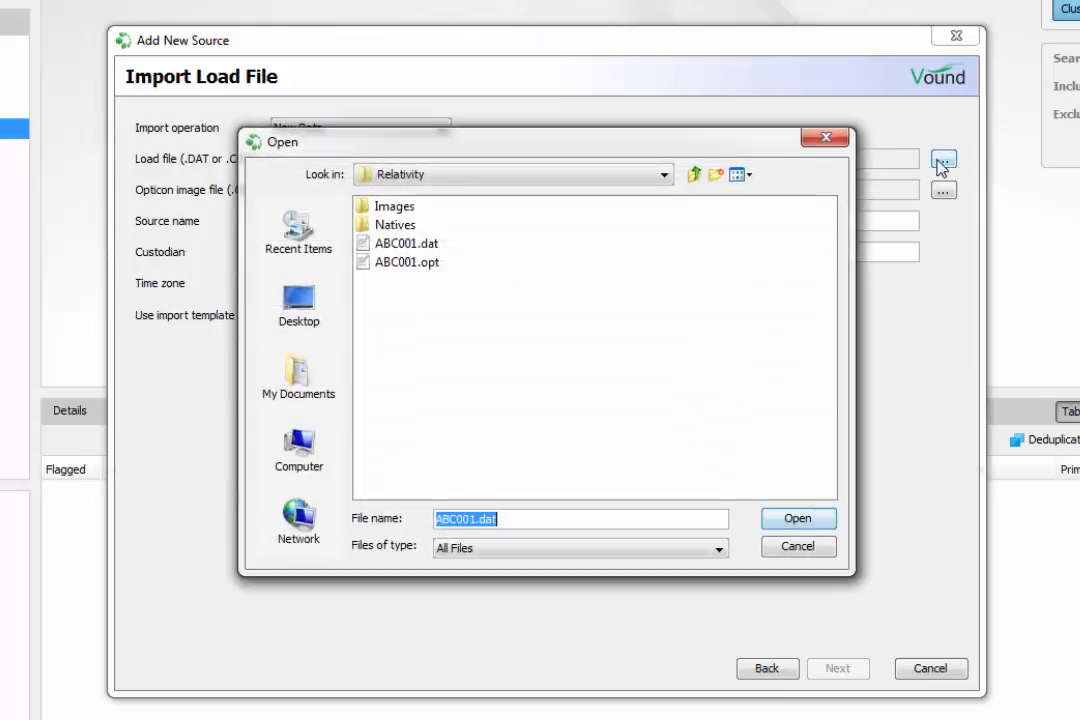
left_click(408, 244)
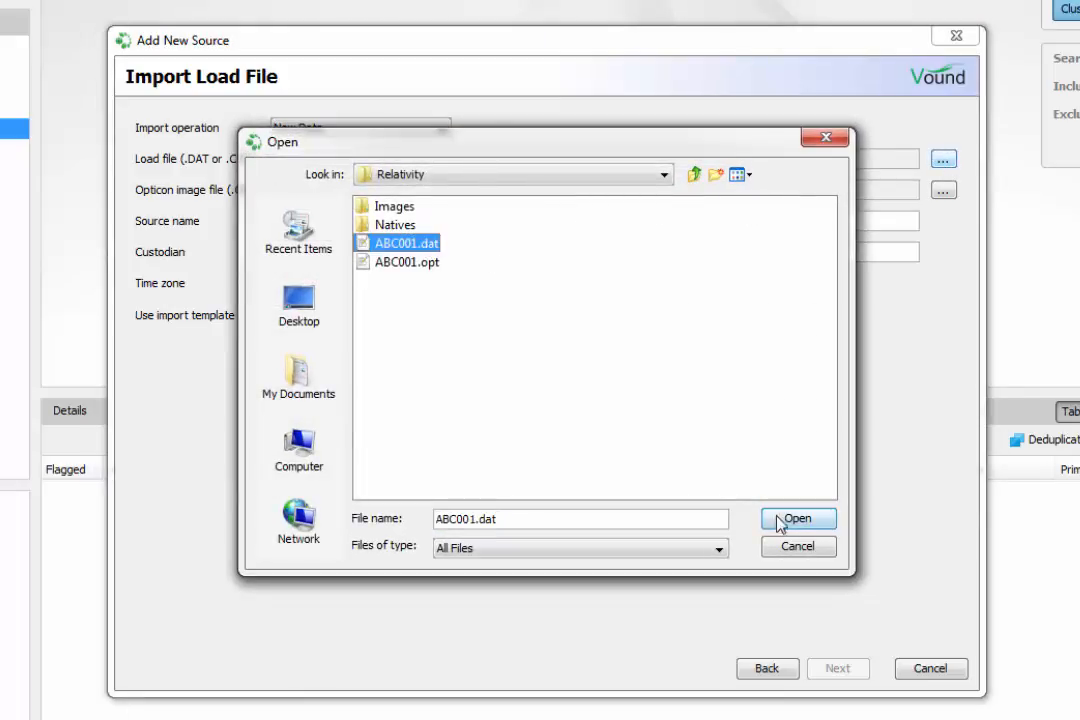
left_click(798, 518)
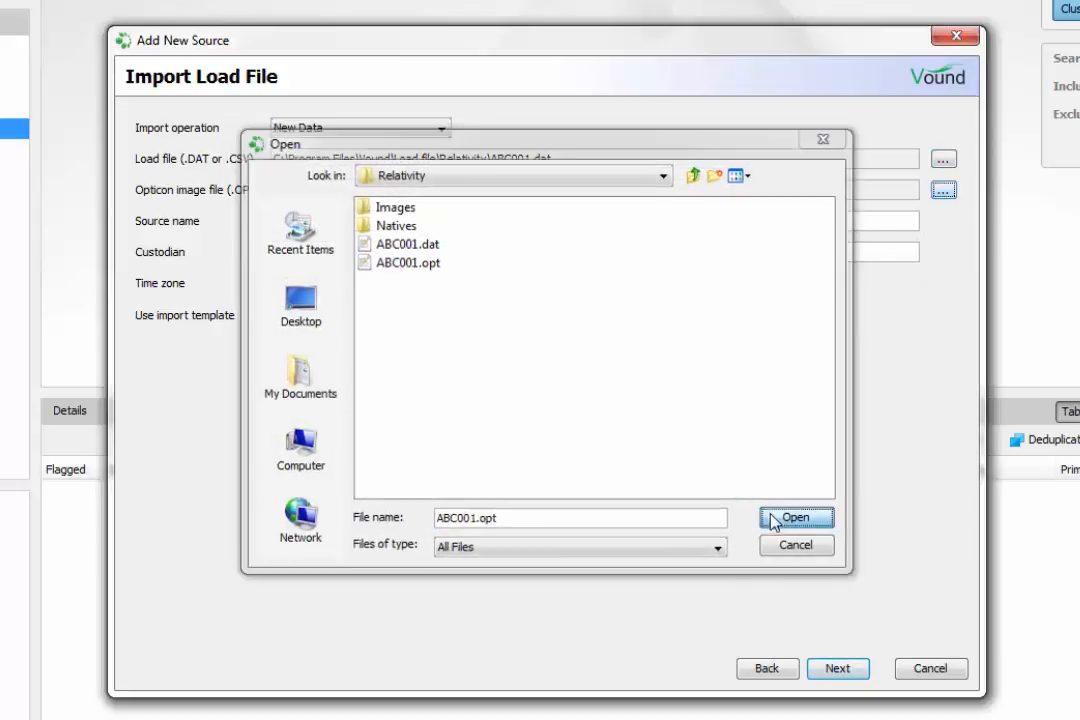
left_click(796, 516)
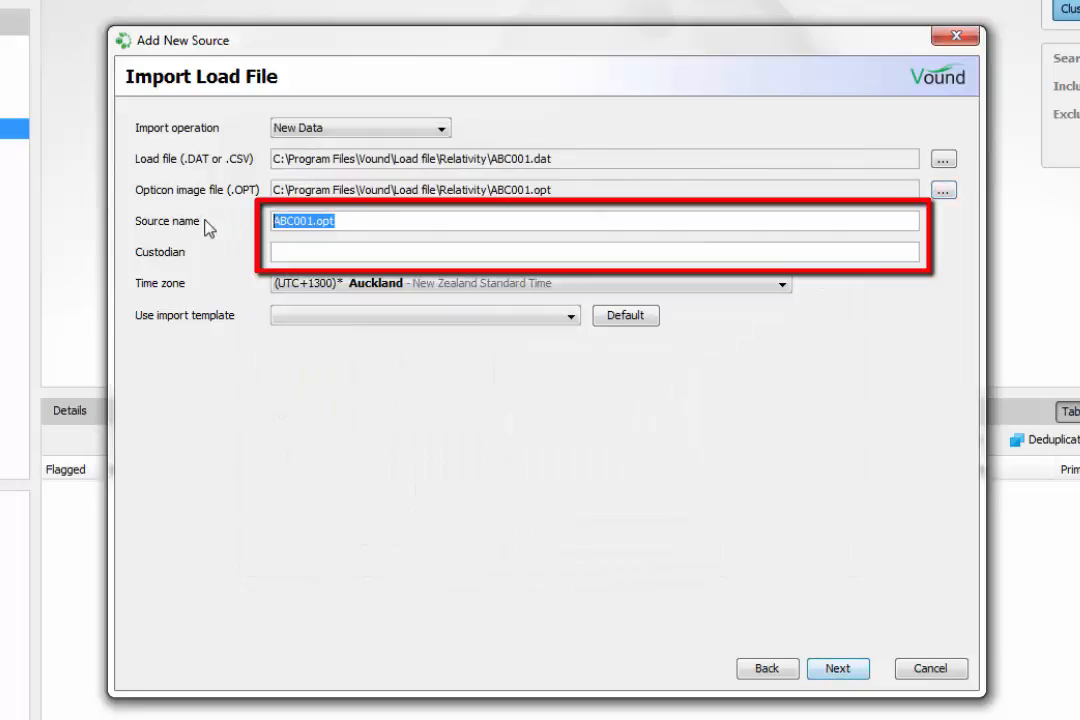
type("Load")
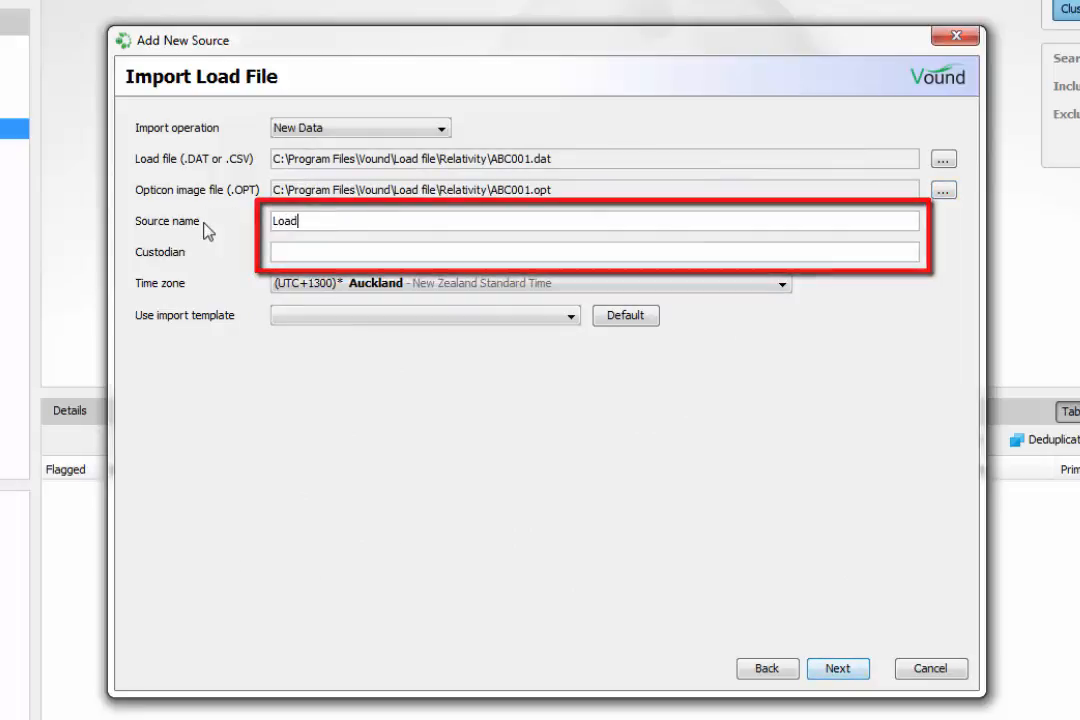
type("file")
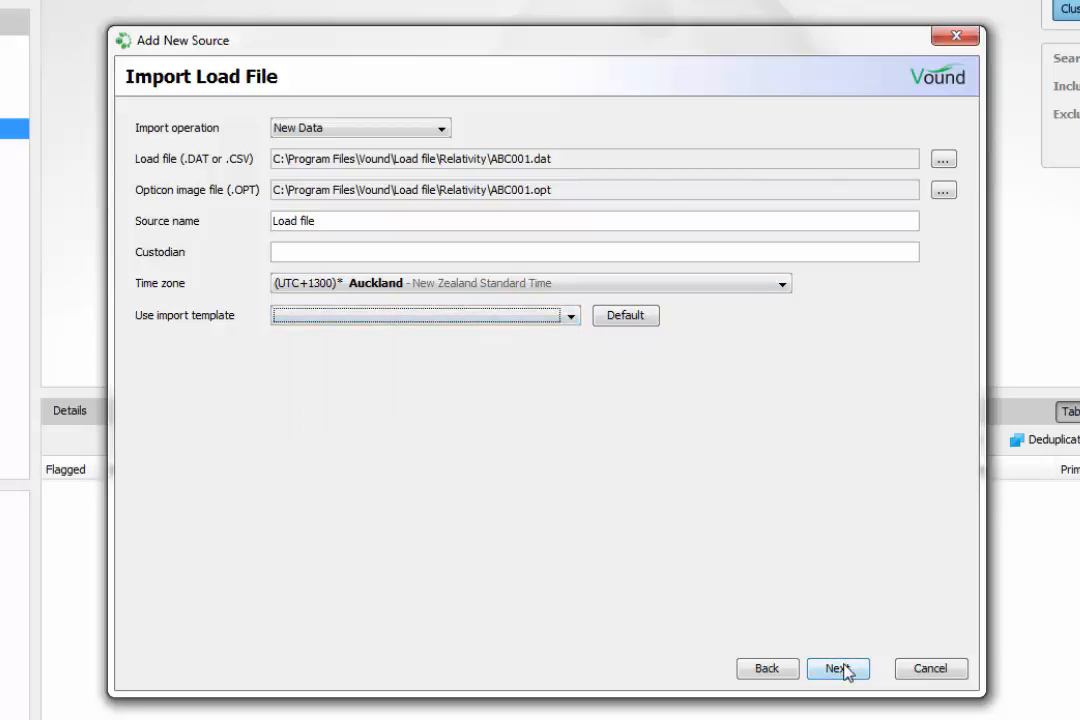
- On Configure Delimiters, check the column delimiter, rerun encoding detection and scroll the 28-column preview
left_click(838, 668)
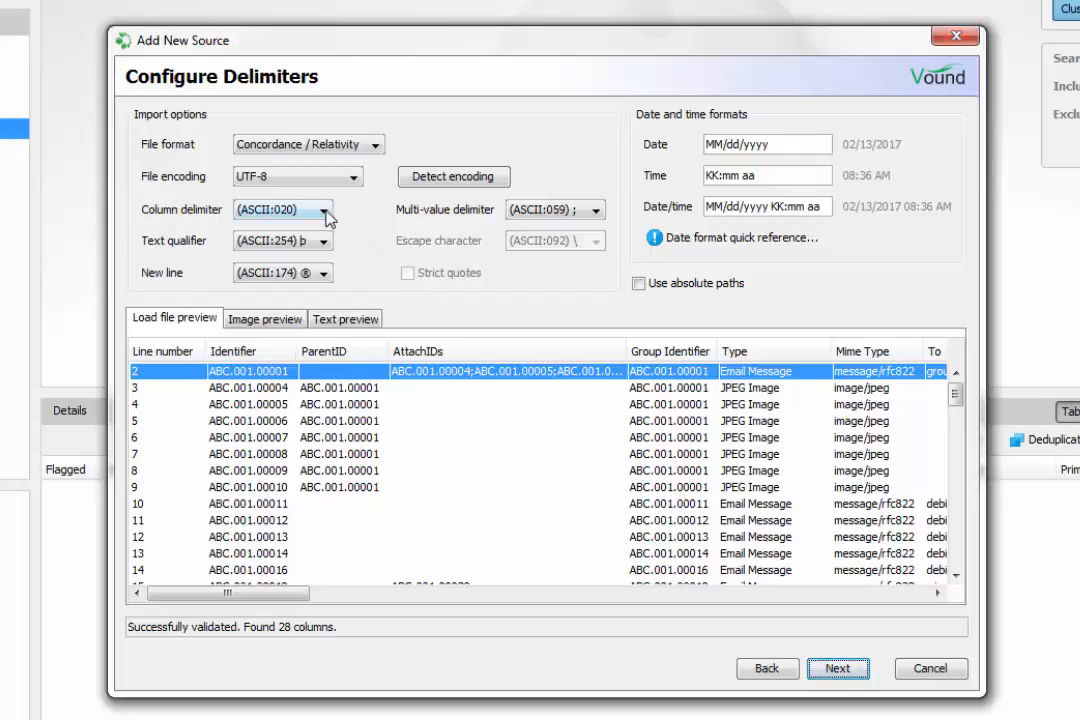
left_click(324, 210)
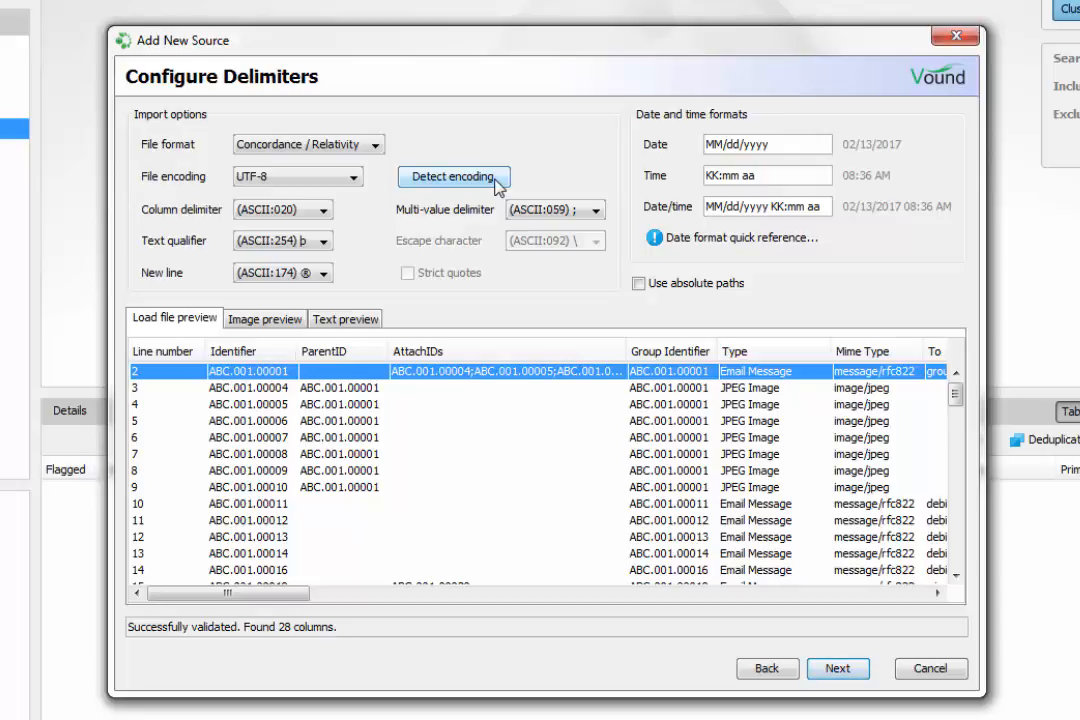
left_click(454, 176)
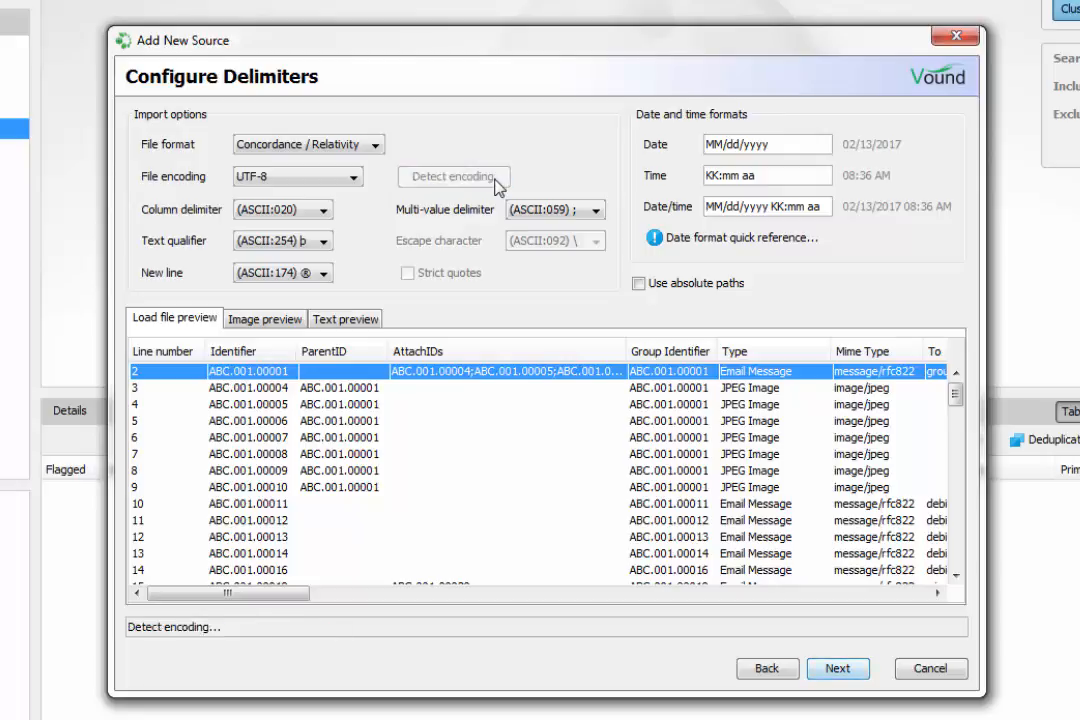
left_click(452, 176)
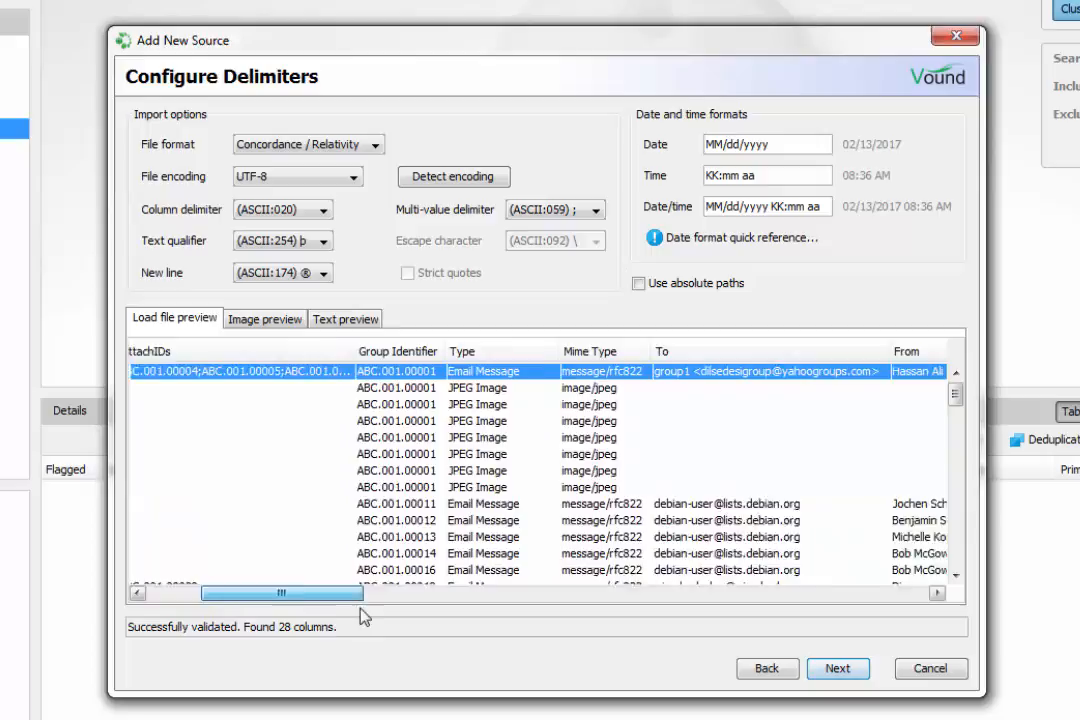
left_click_drag(280, 592, 452, 592)
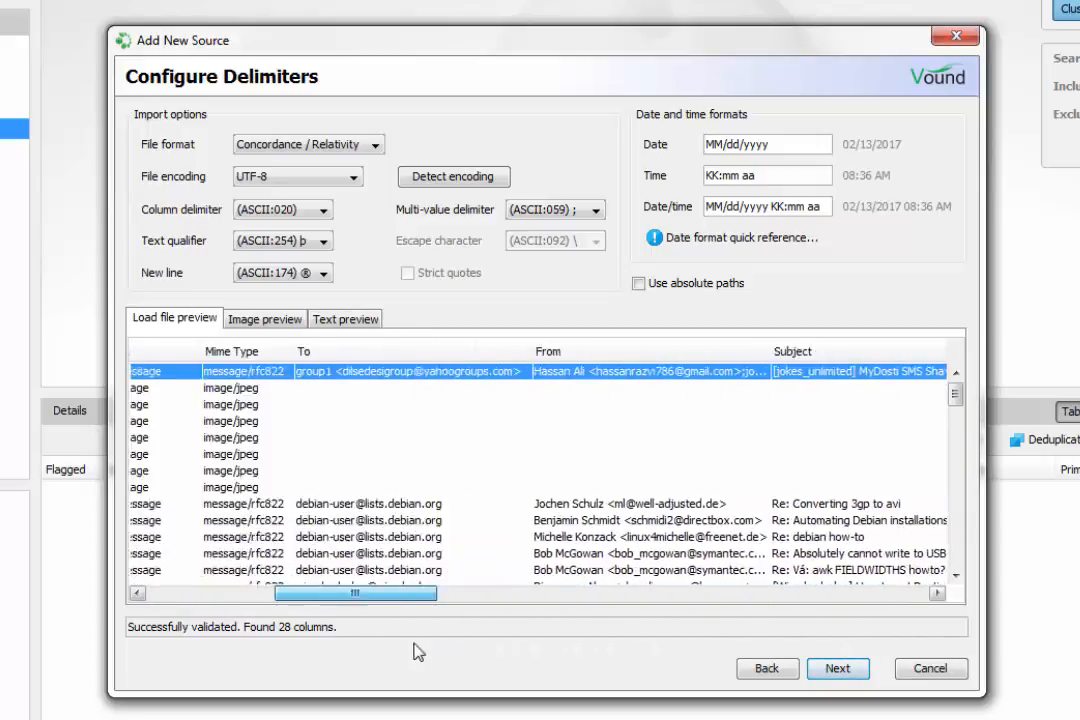
left_click(264, 318)
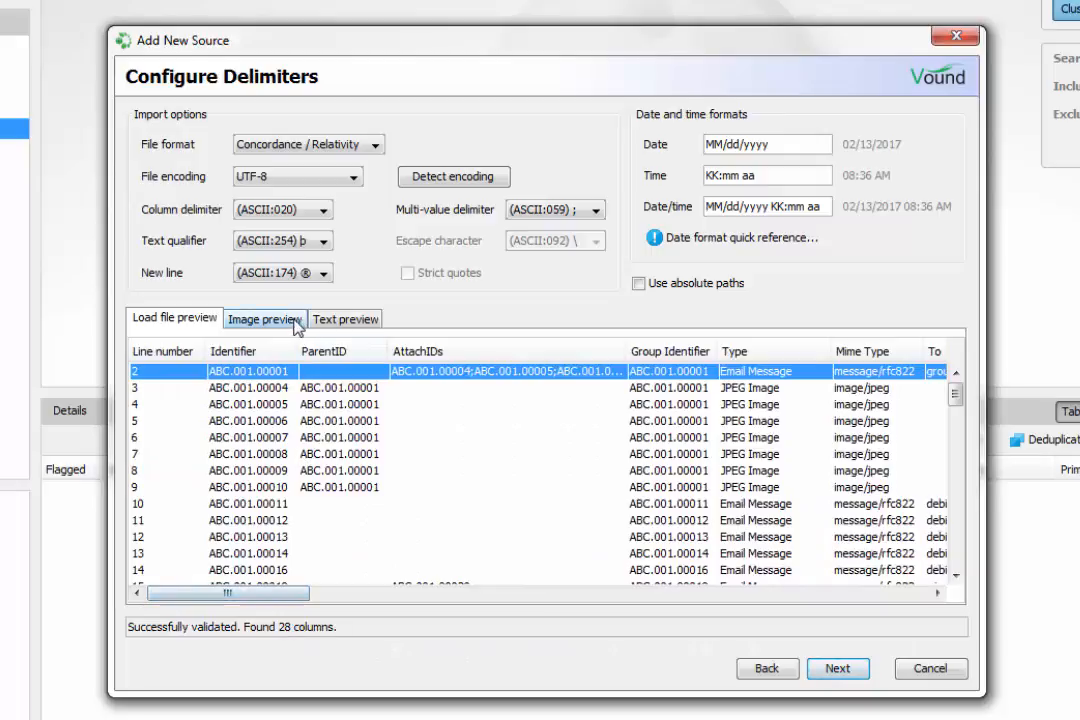
- Review the Image, Text and Load file preview tabs, then move on to Map Fields
left_click(264, 318)
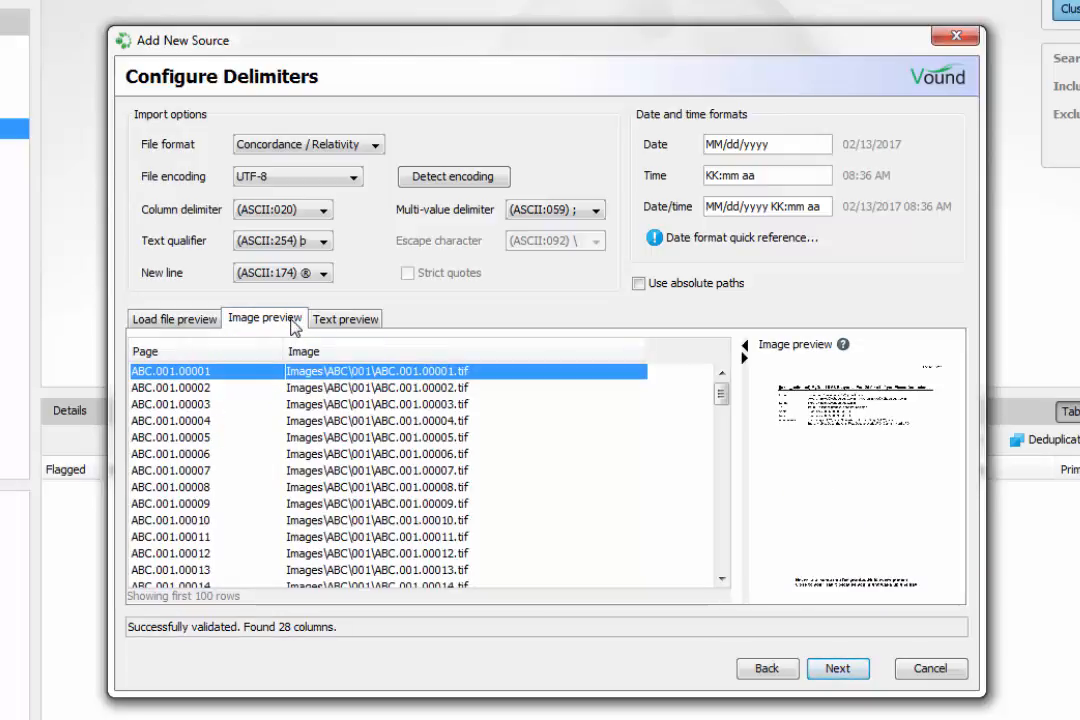
left_click(172, 388)
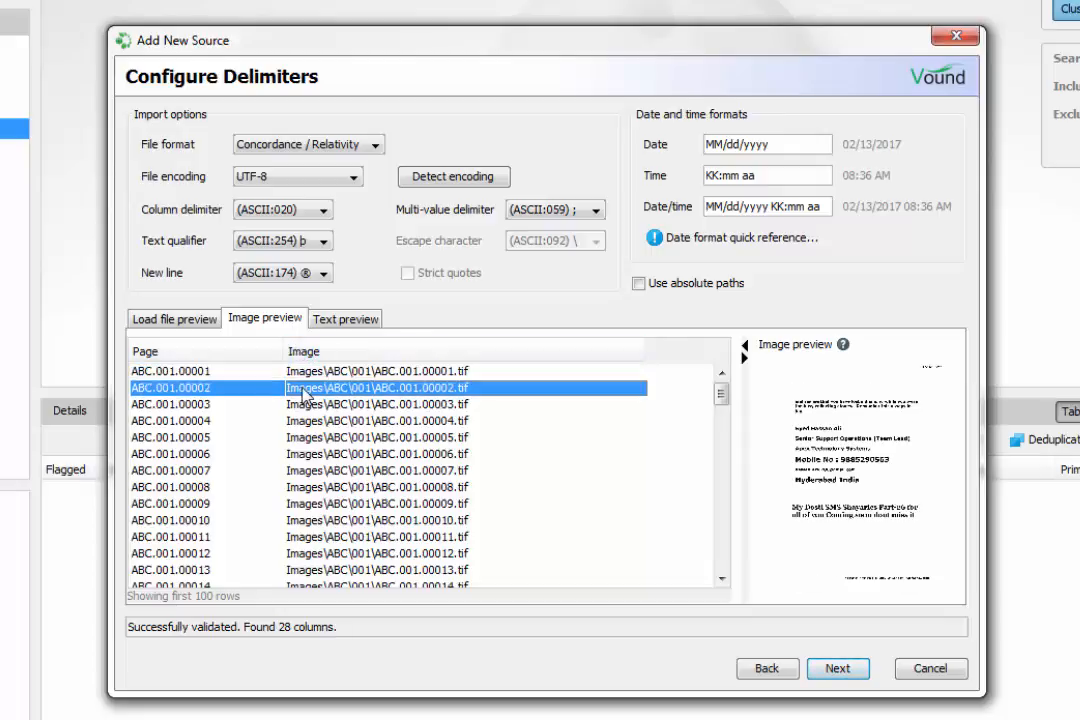
left_click(172, 404)
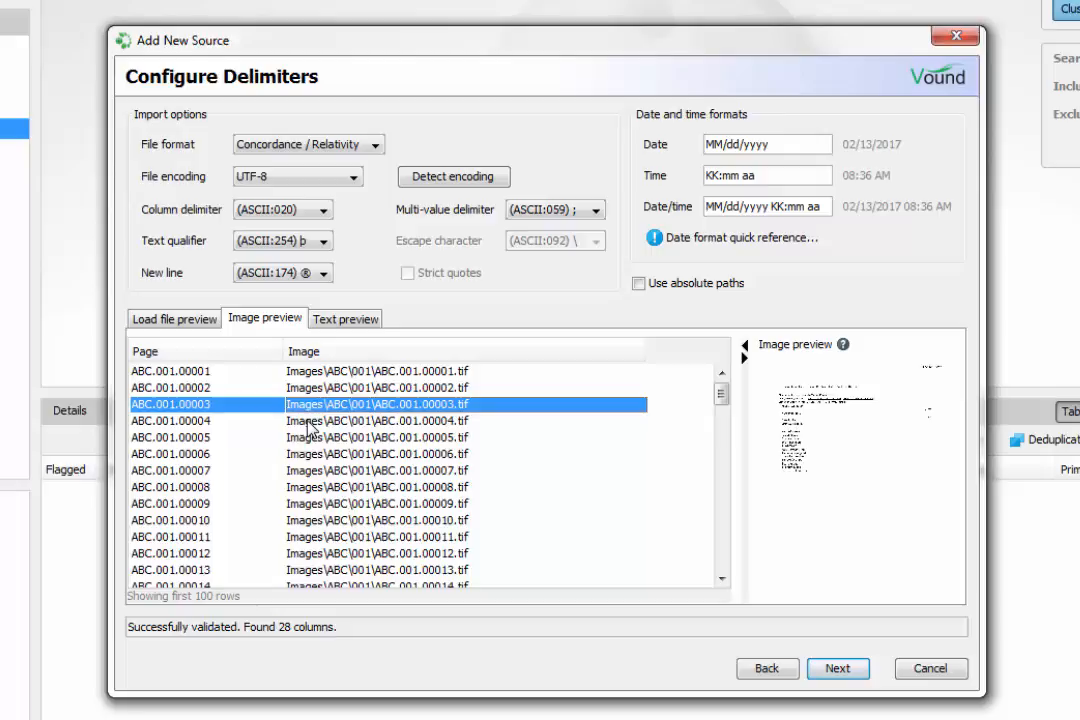
left_click(344, 318)
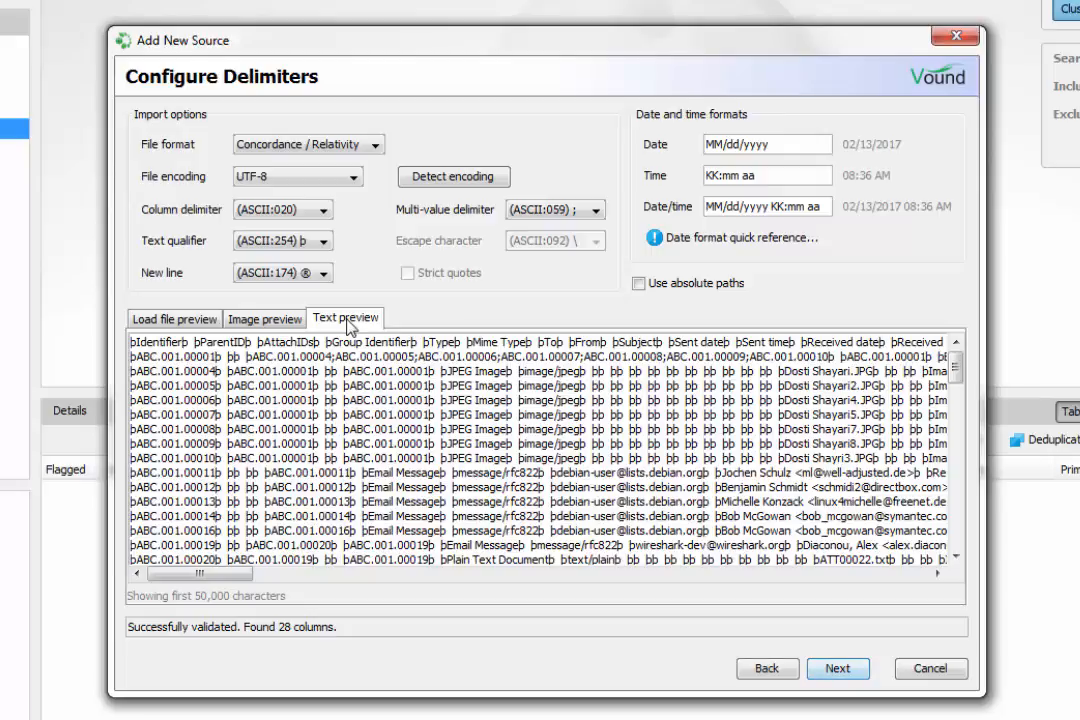
left_click(172, 318)
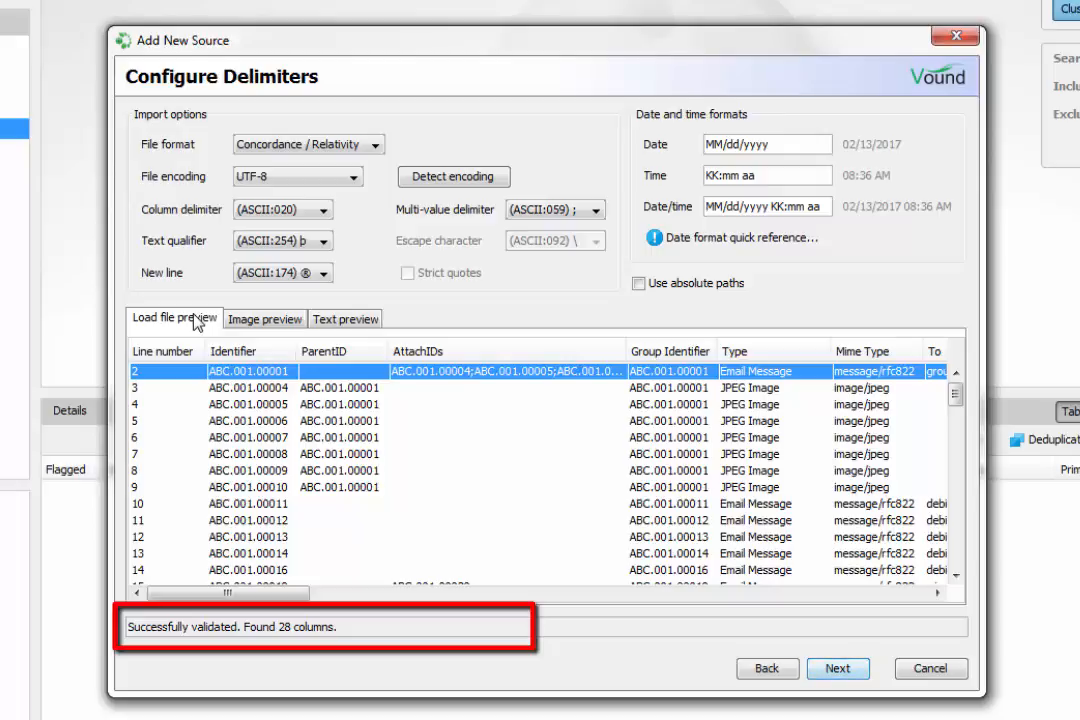
left_click(838, 668)
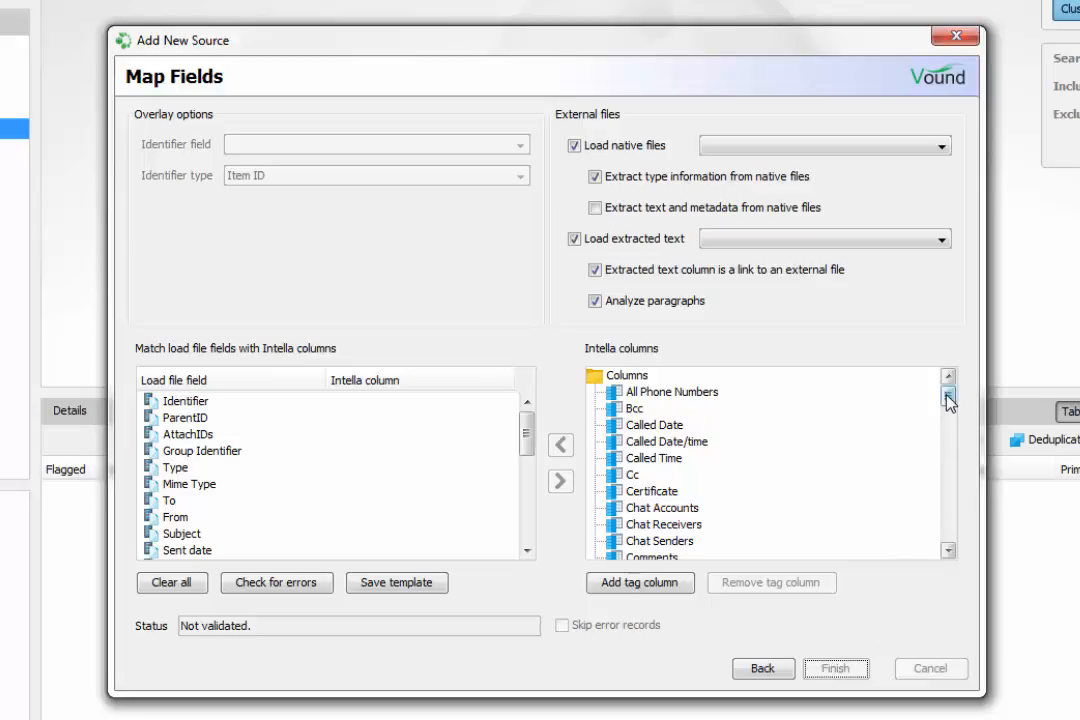
scroll("down", 3)
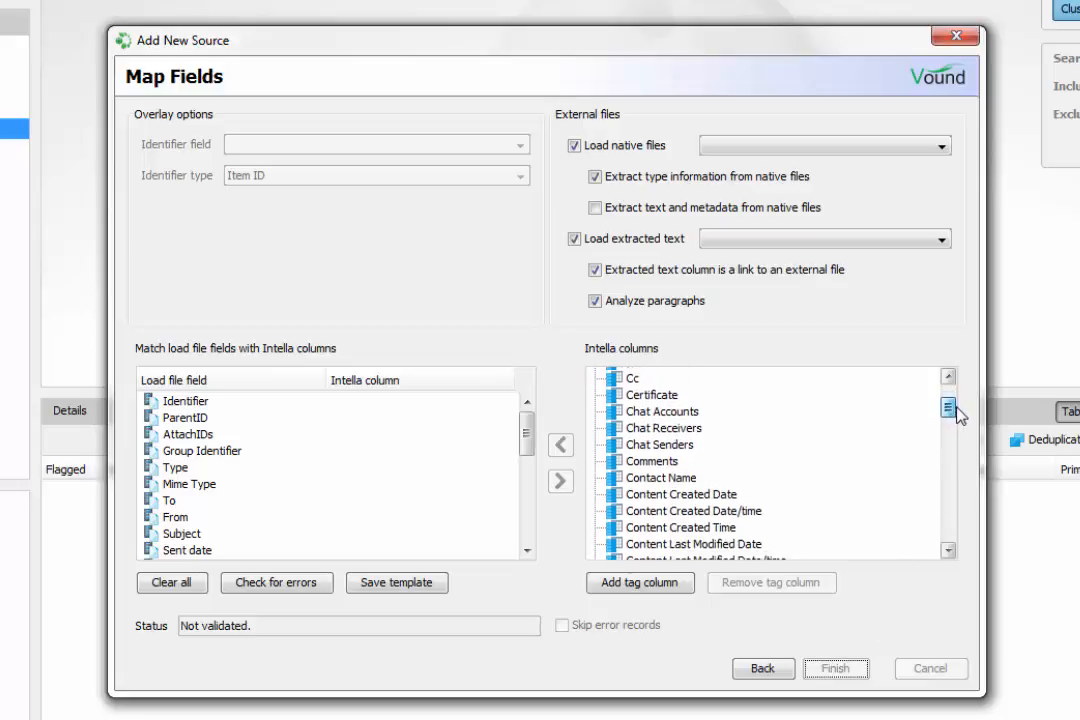
scroll("down", 3)
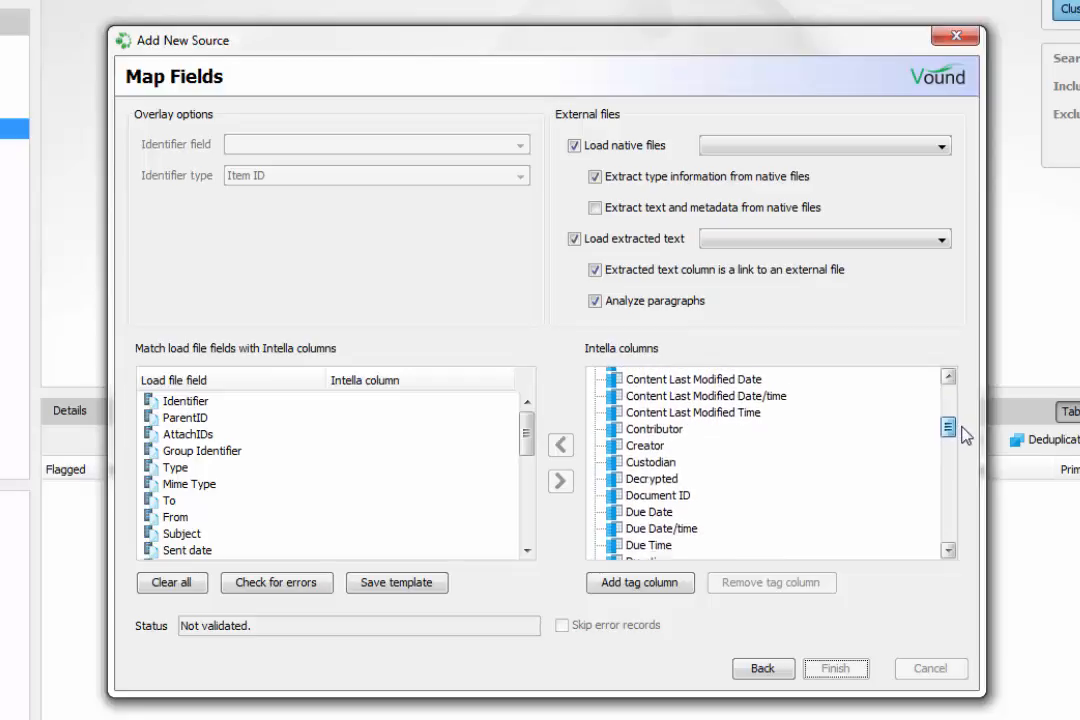
scroll("down", 3)
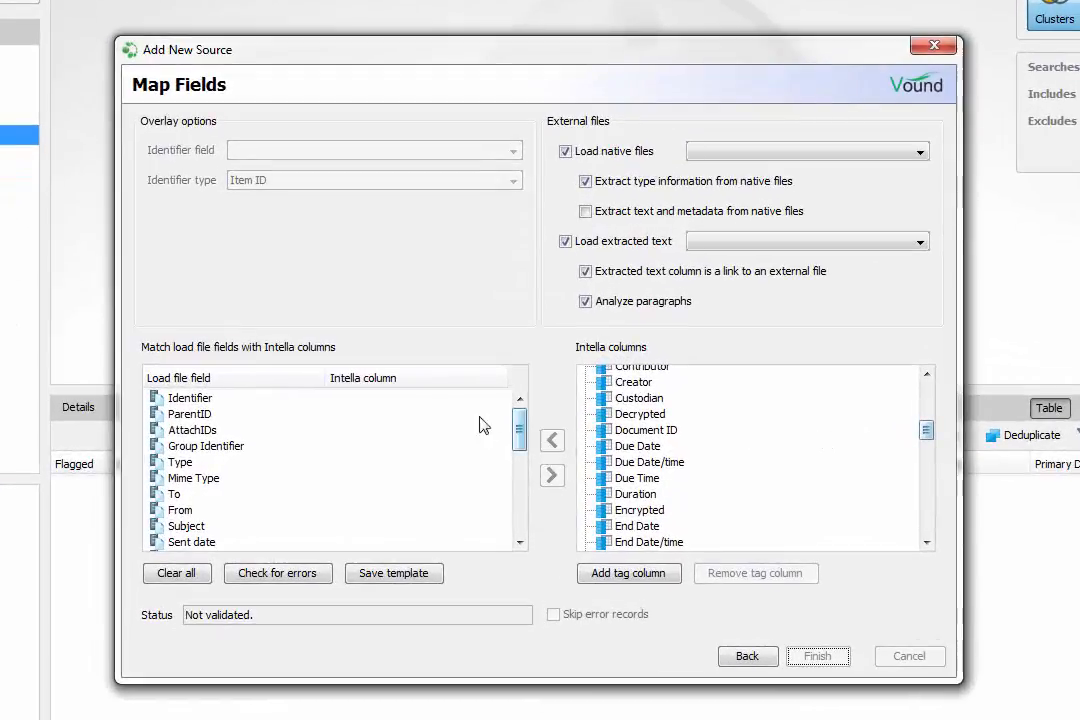
- Map Identifier to Document ID and AttachIDs to a new AttachIDs tag column
left_click(190, 396)
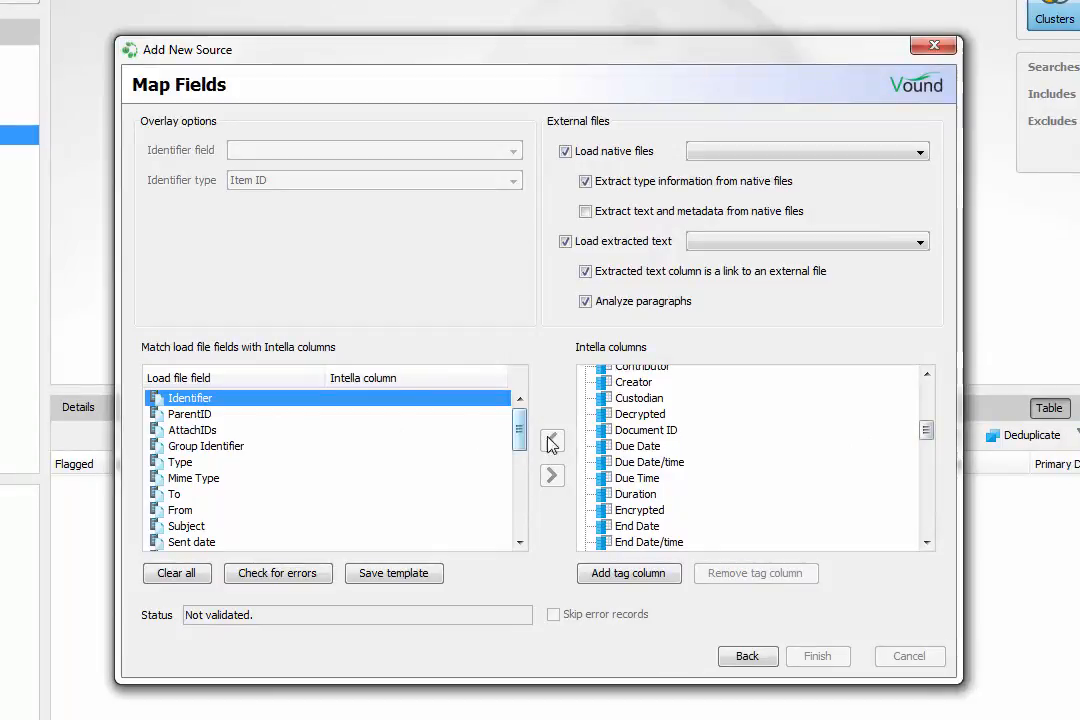
left_click(552, 442)
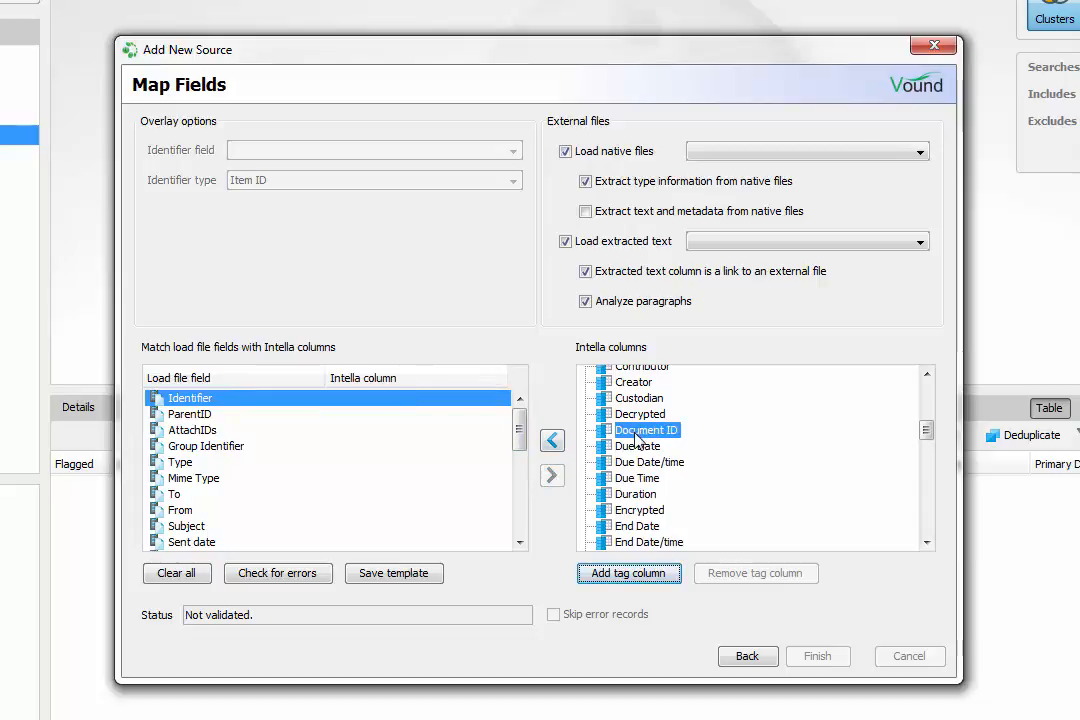
left_click(552, 442)
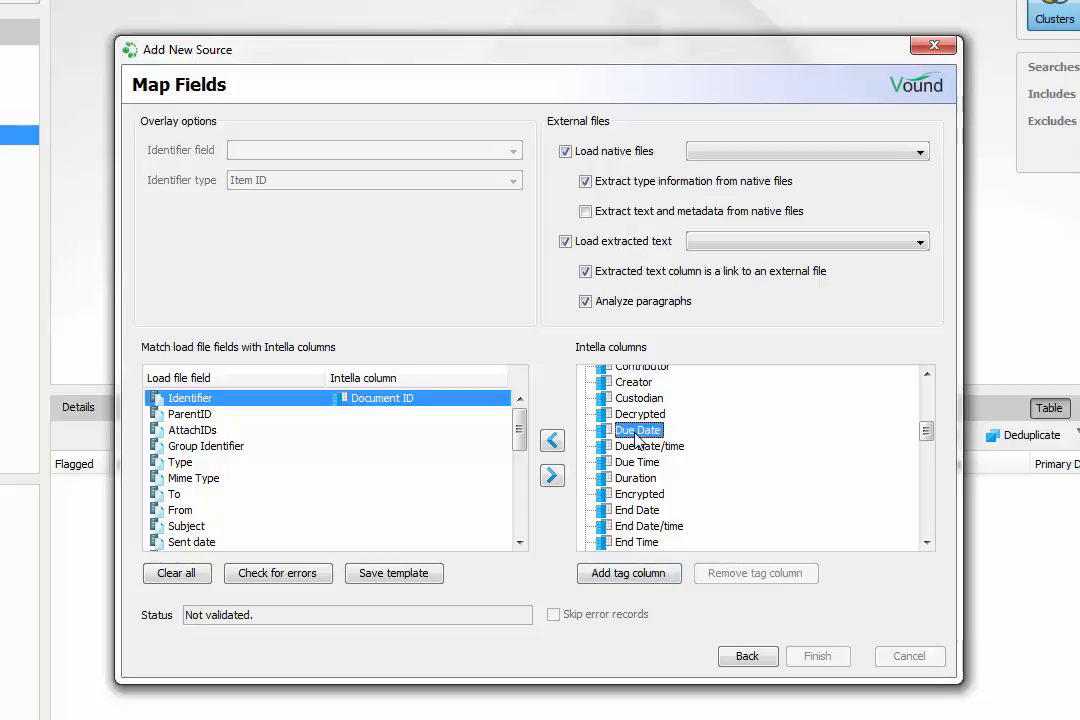
left_click(192, 430)
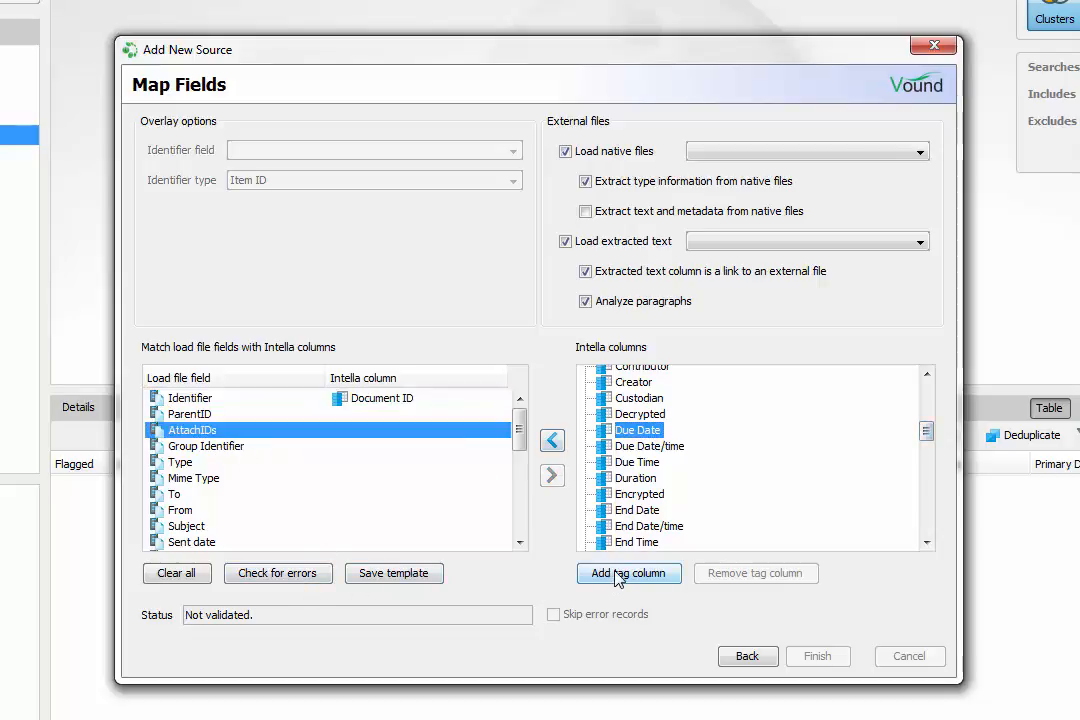
left_click(628, 572)
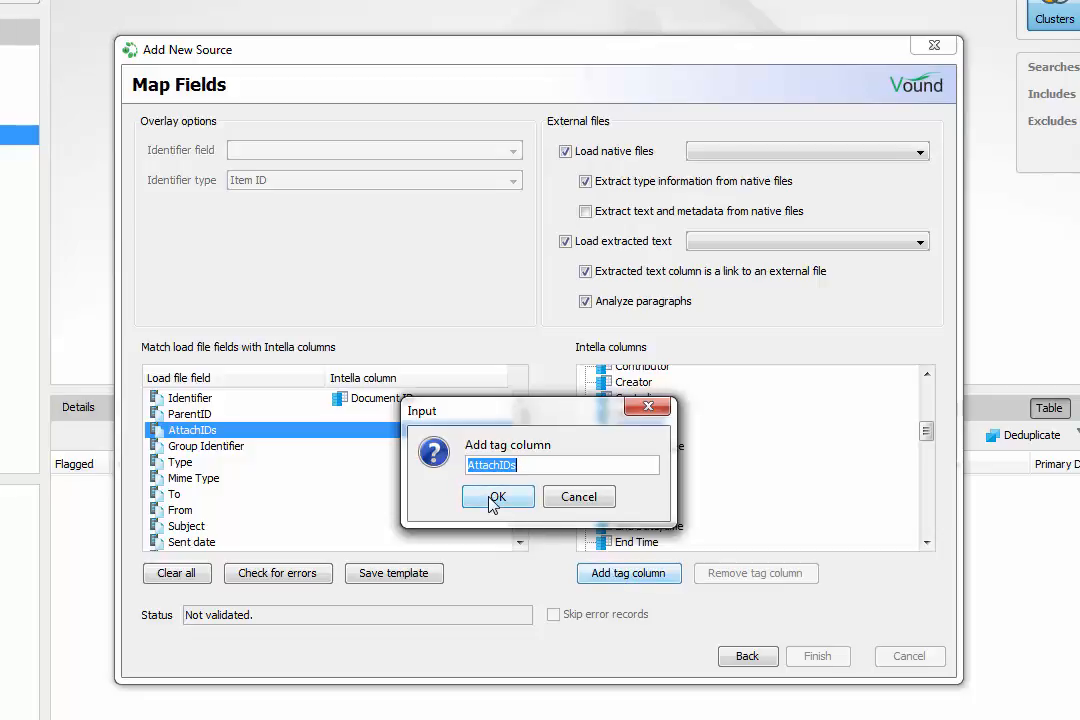
left_click(496, 496)
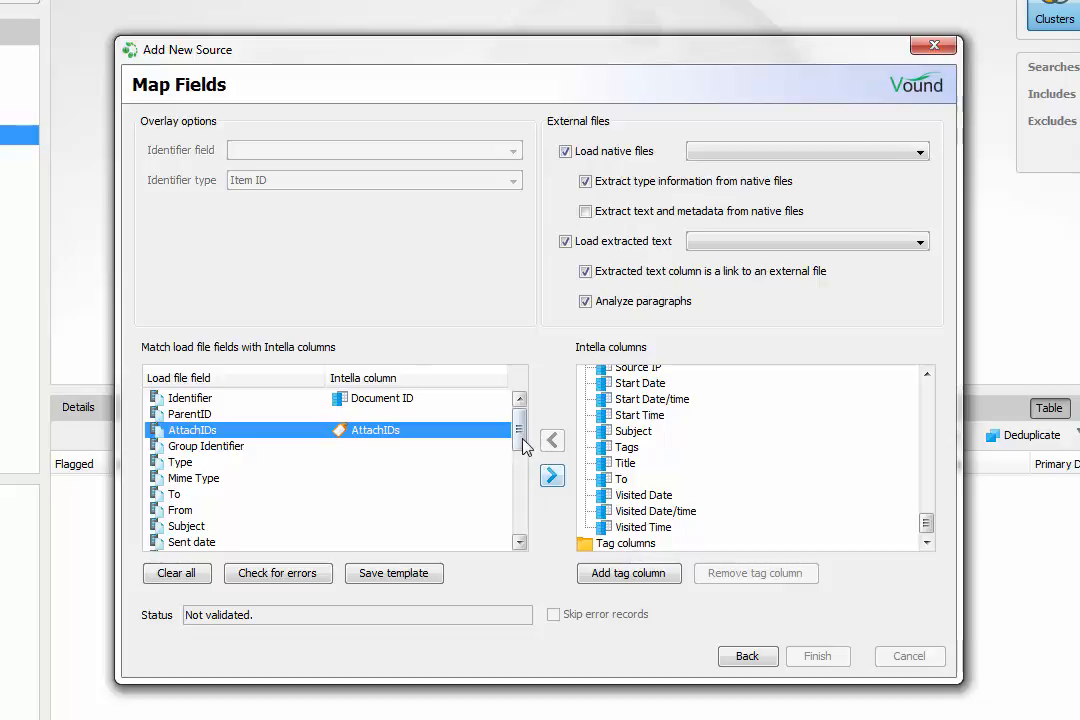
- Map the Primary date field and set Native File Path and Extracted Text under External files
scroll("down", 3)
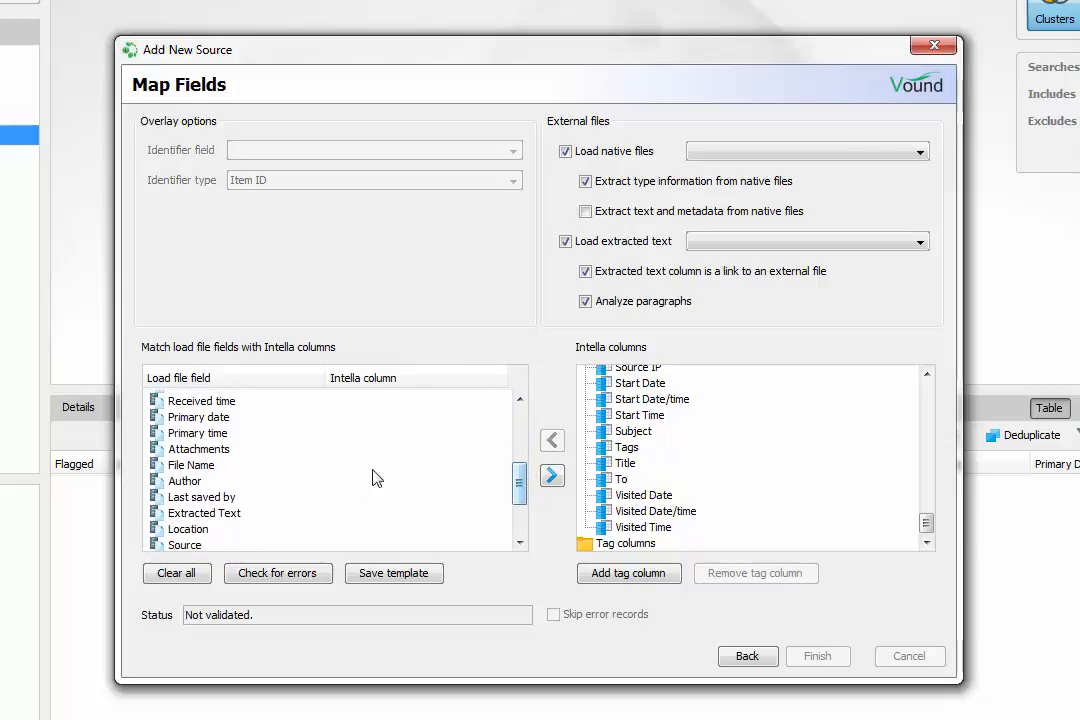
left_click(198, 418)
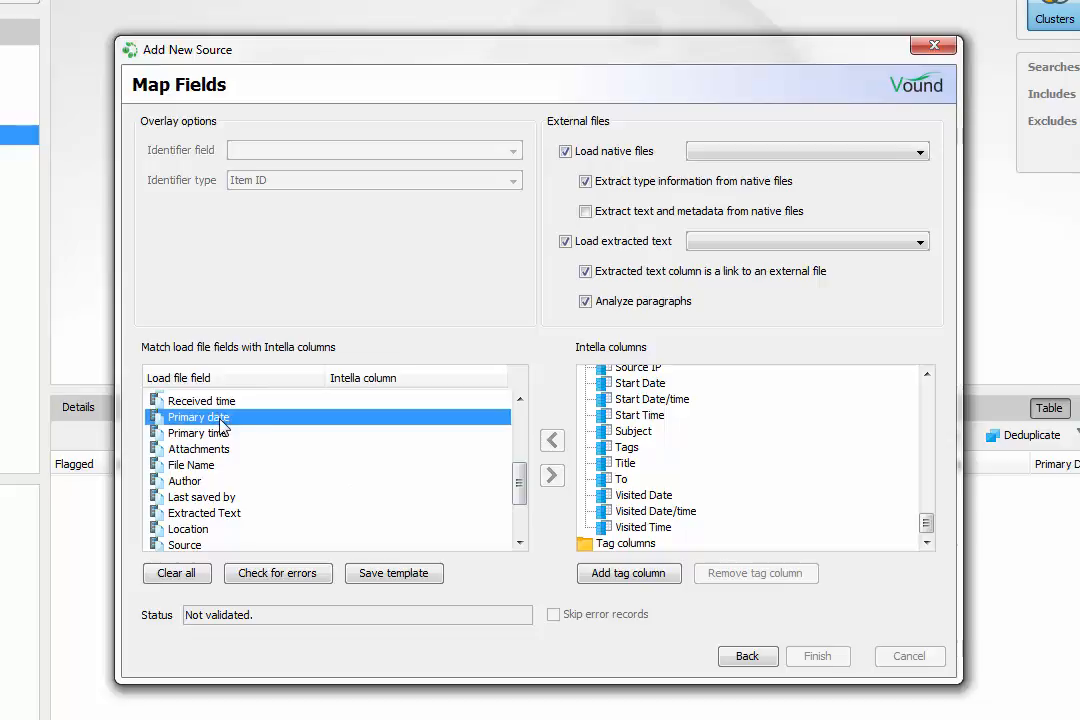
mouse_move(294, 472)
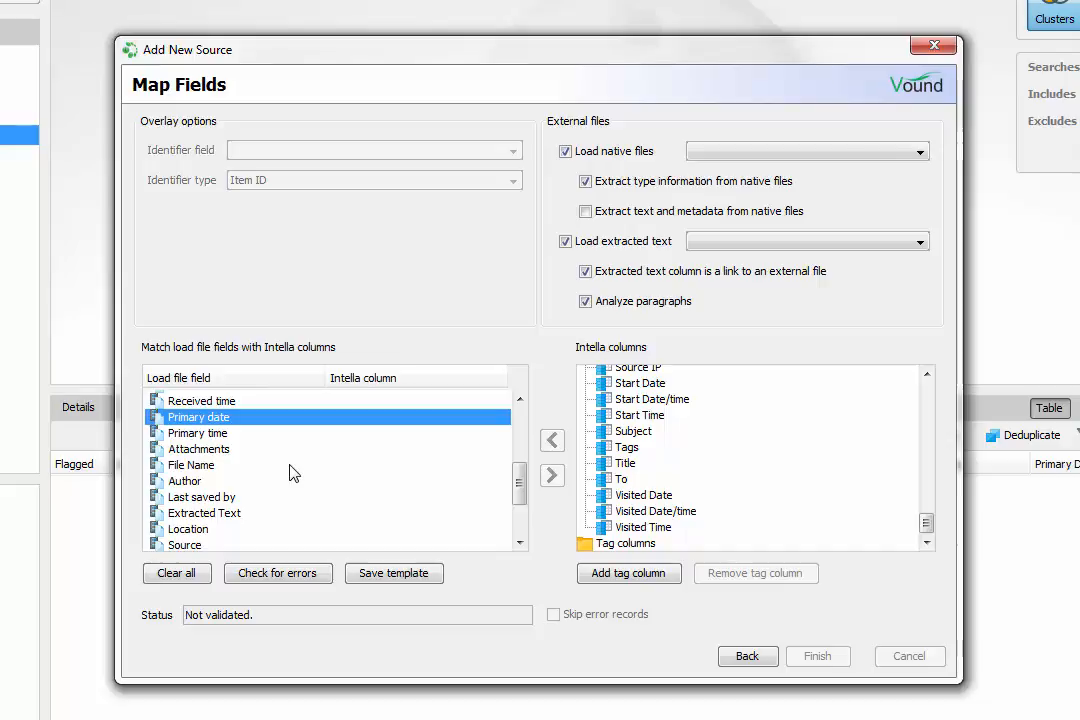
left_click(278, 572)
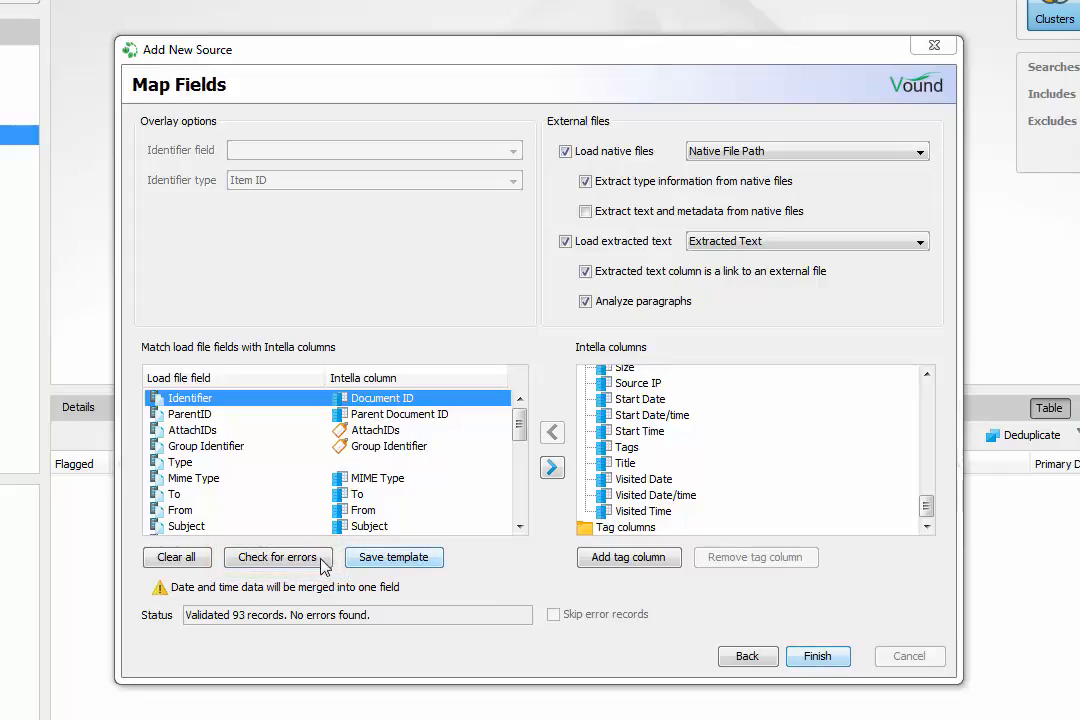
left_click(276, 556)
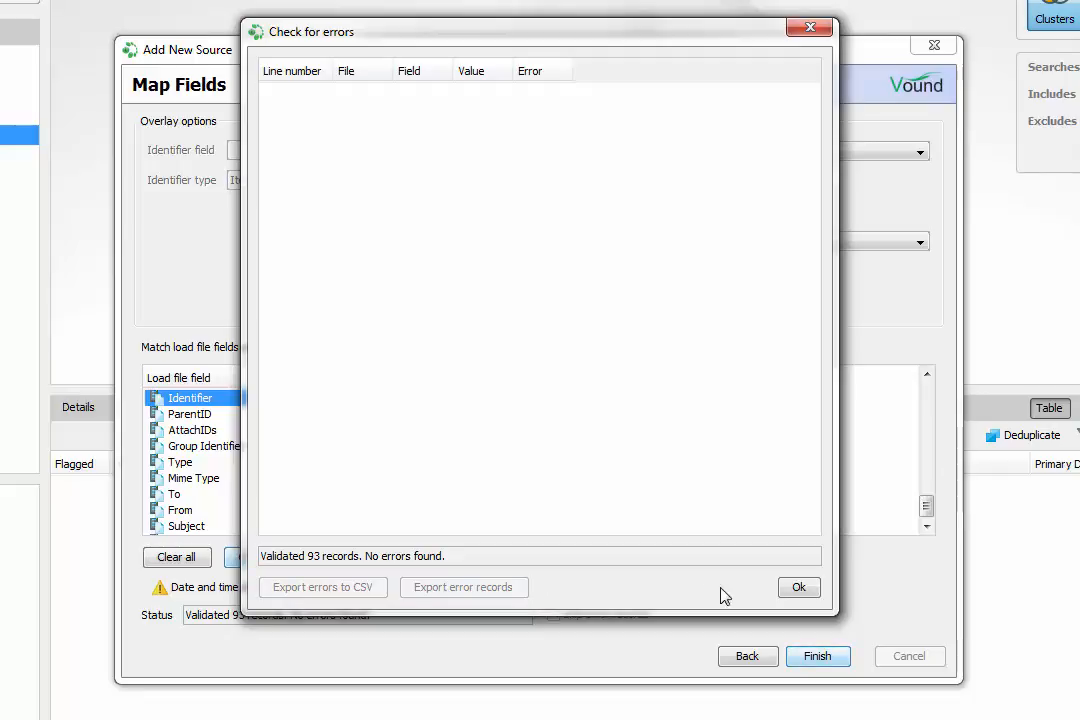
left_click(798, 588)
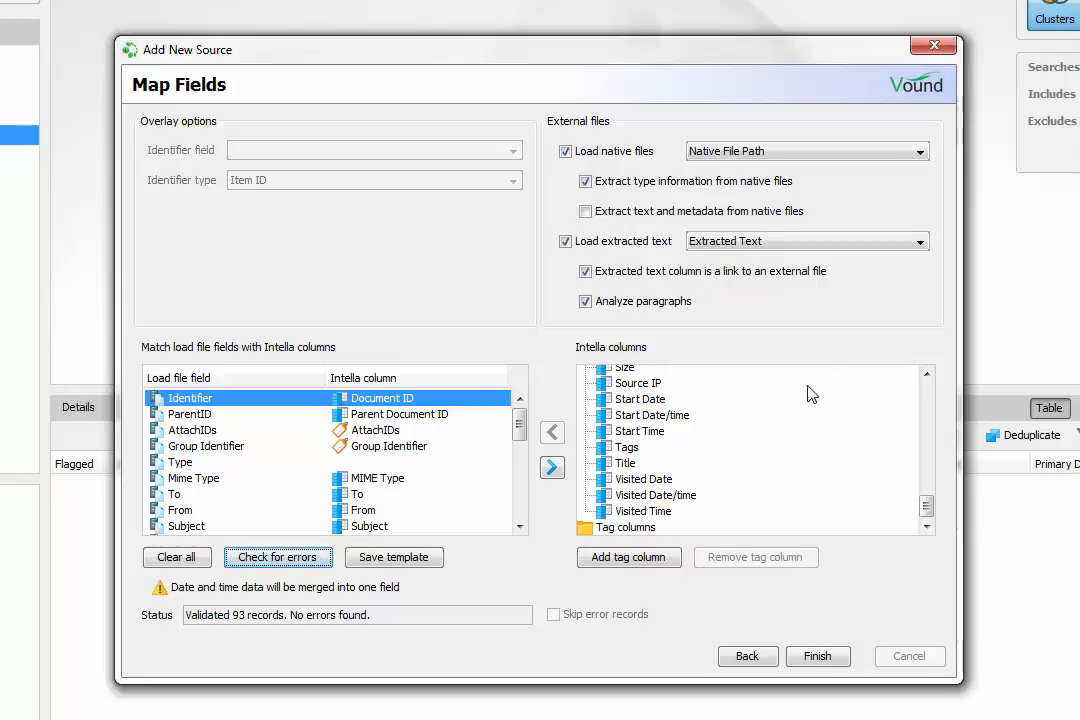
left_click(916, 152)
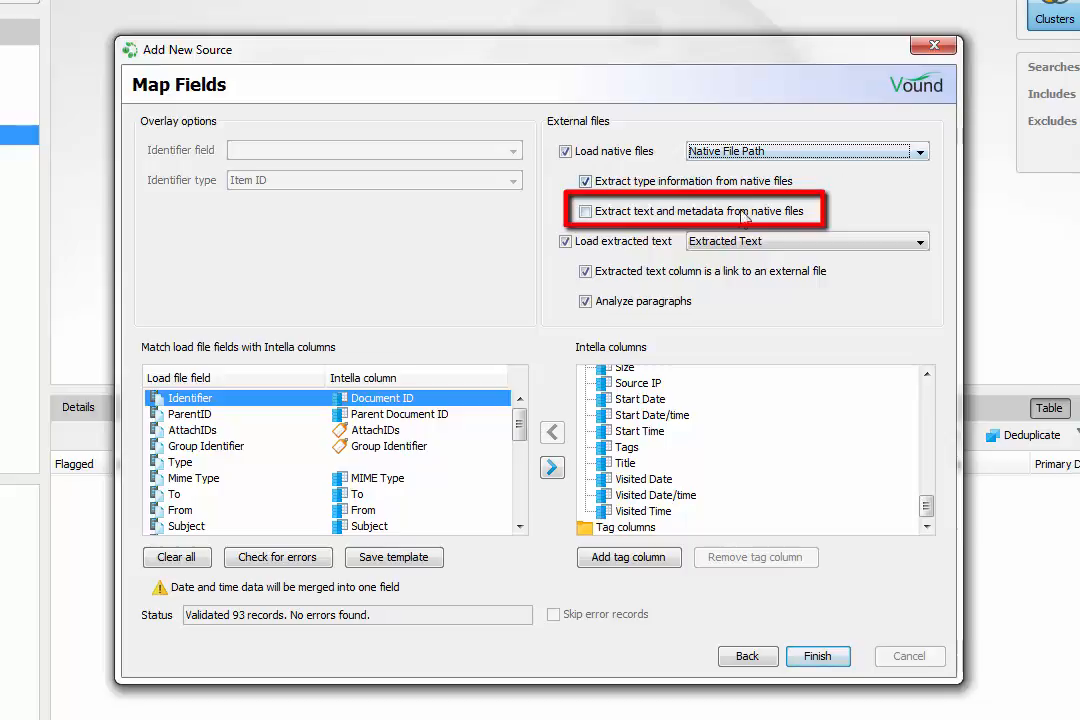
- Turn off text and metadata extraction from native files and list the extracted-text column choices
left_click(584, 212)
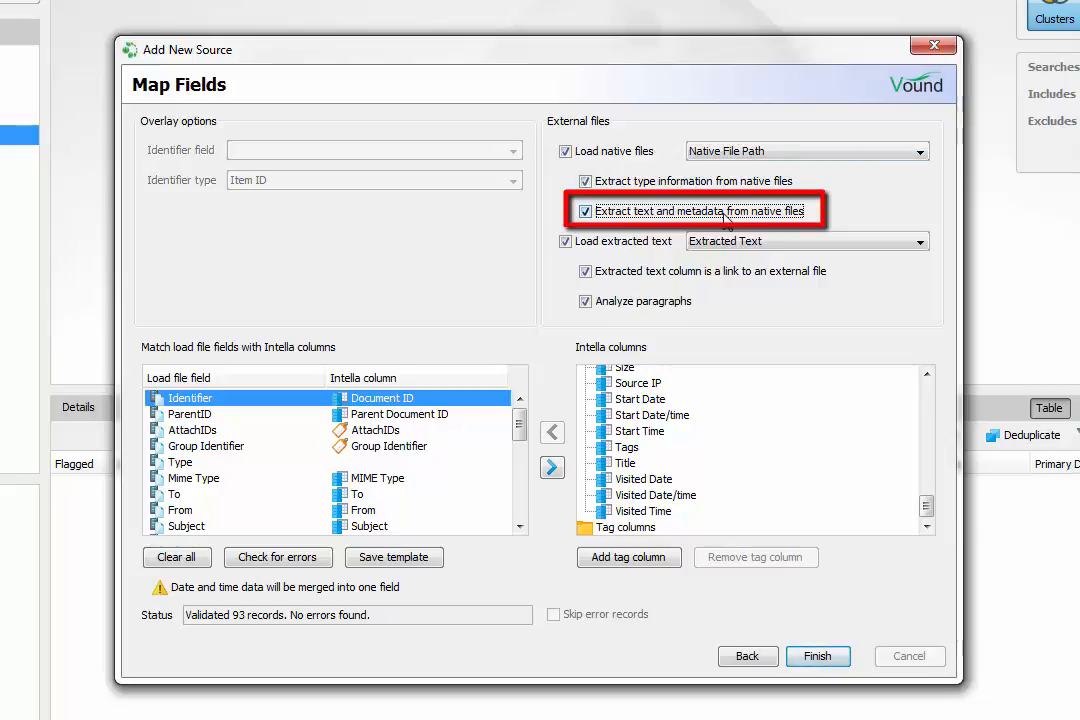
left_click(584, 212)
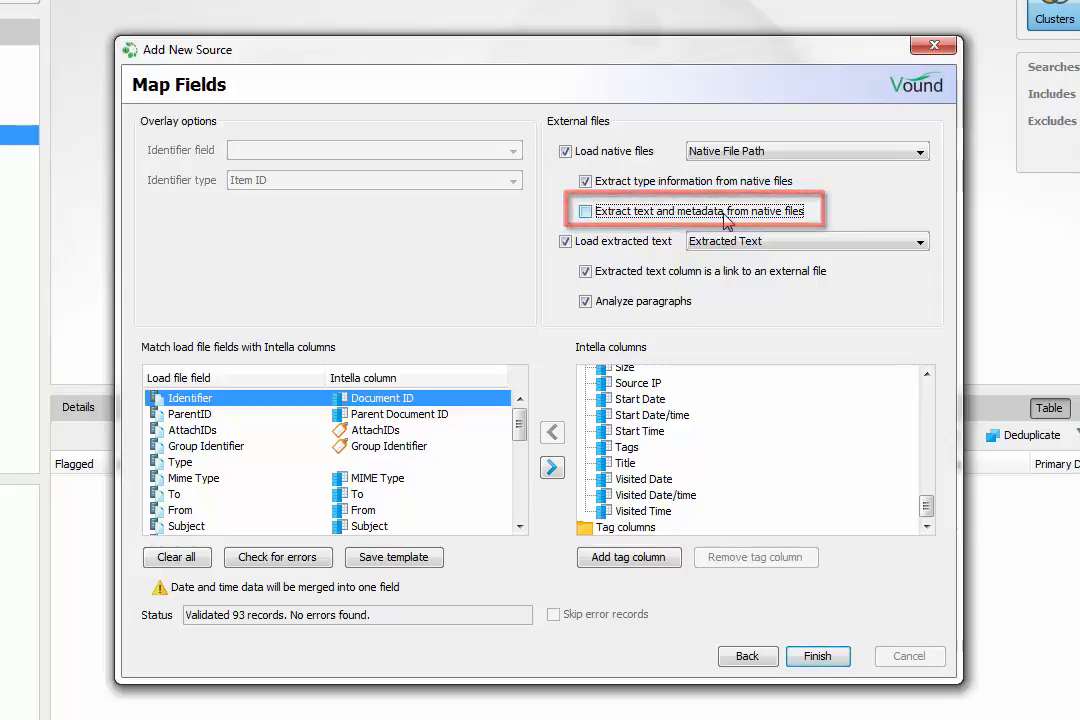
left_click(584, 212)
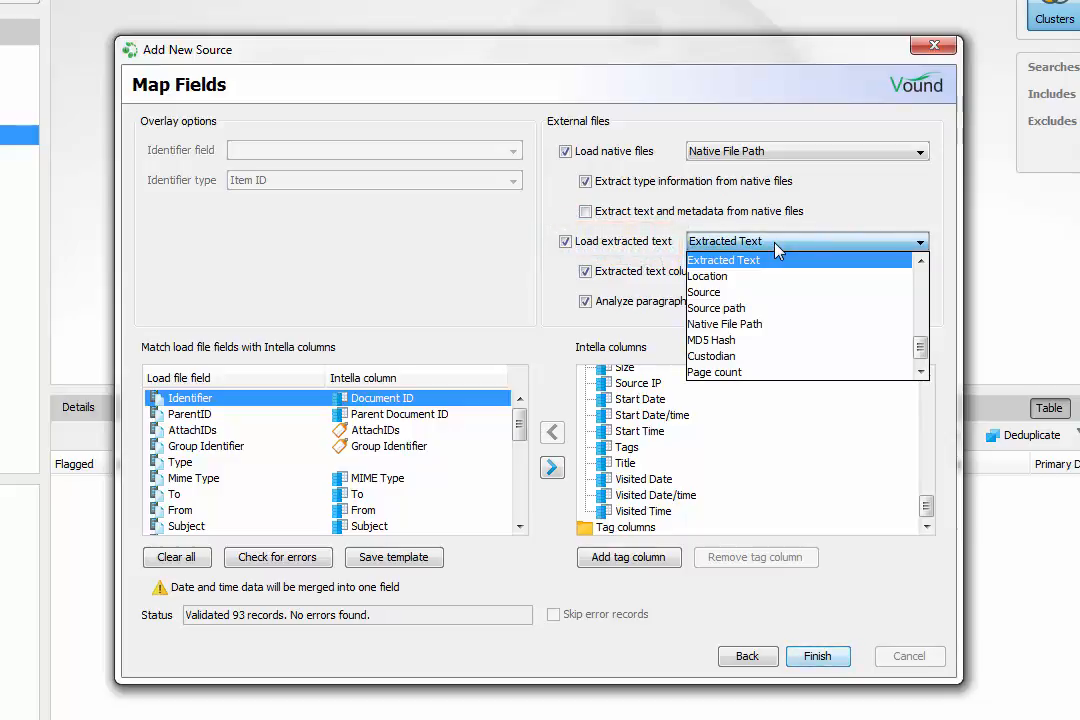
- Keep Extracted Text as the column supplying extracted text
left_click(724, 260)
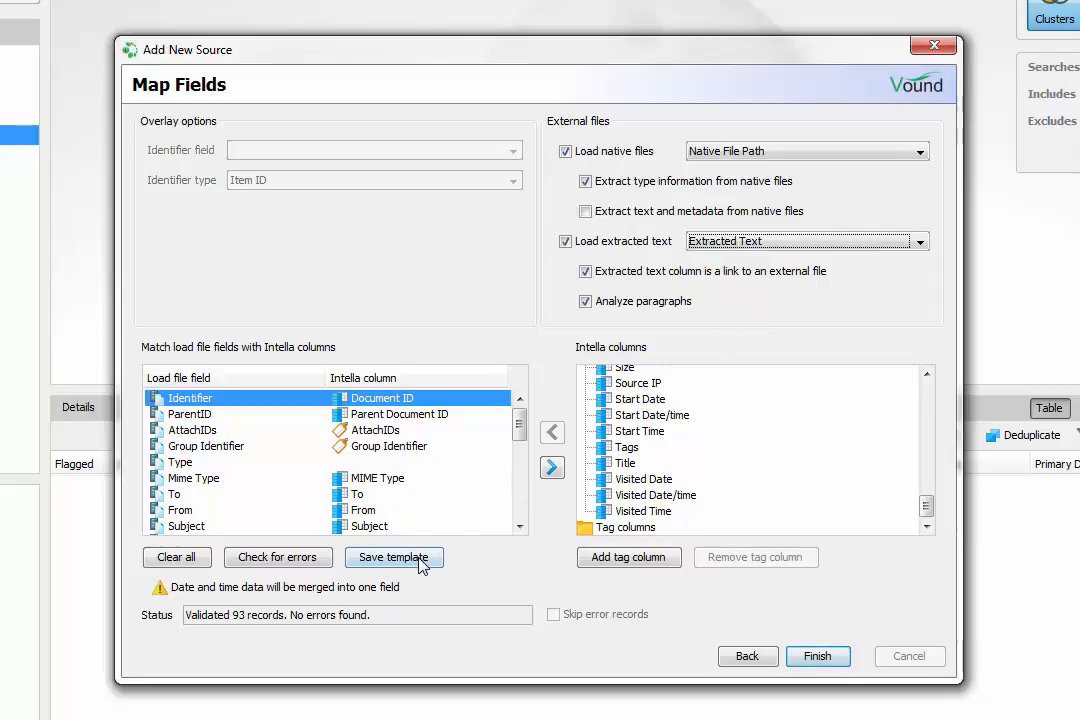
- Save the field mapping as a template named 'Import template01'
left_click(392, 556)
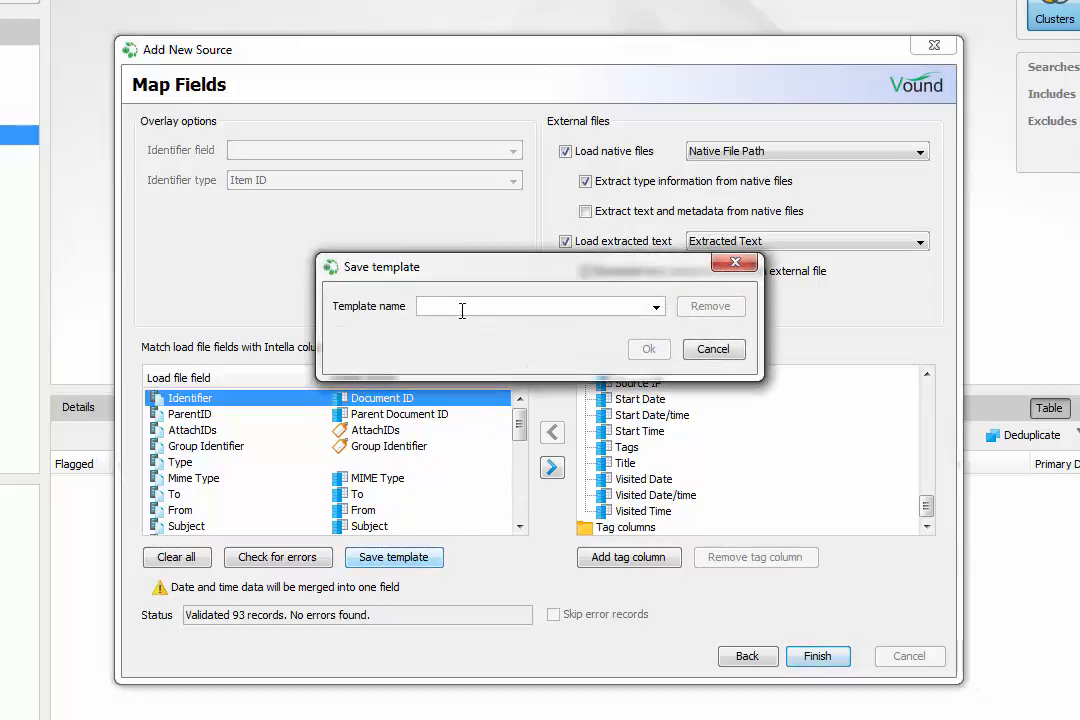
type("Import template01")
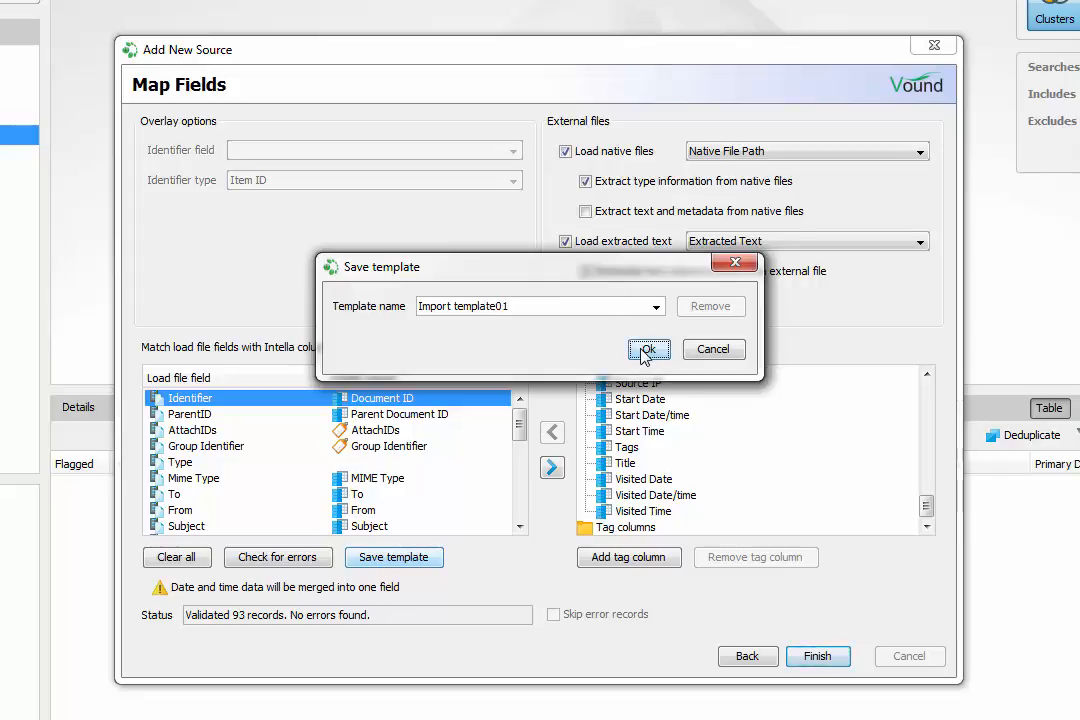
left_click(648, 350)
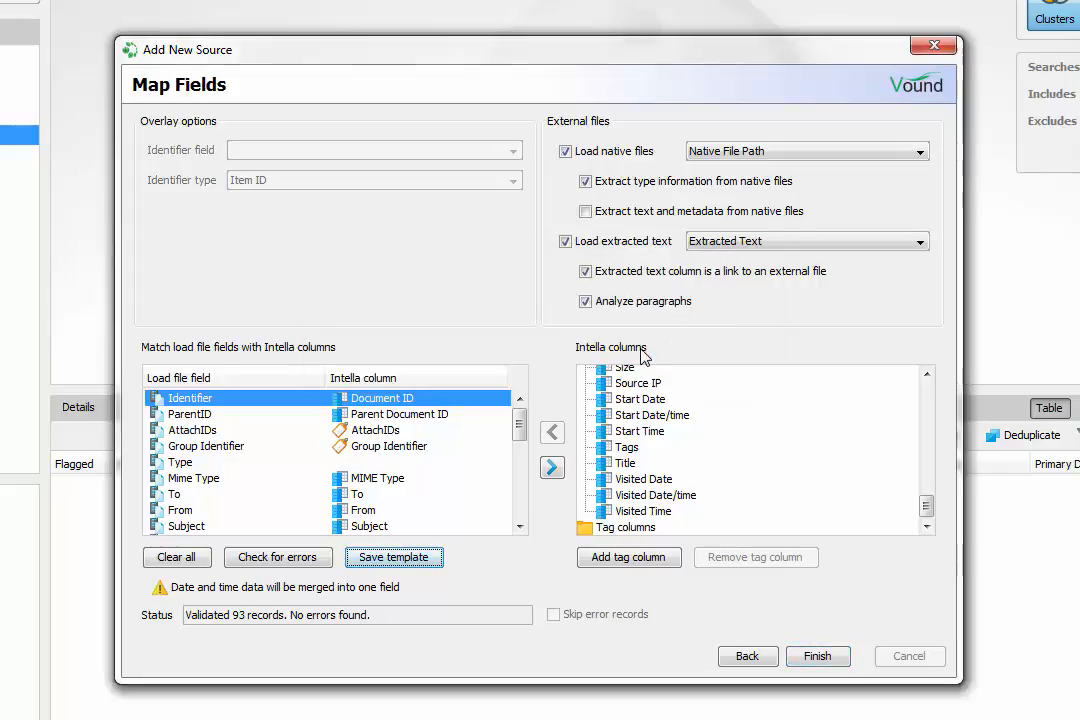
mouse_move(736, 478)
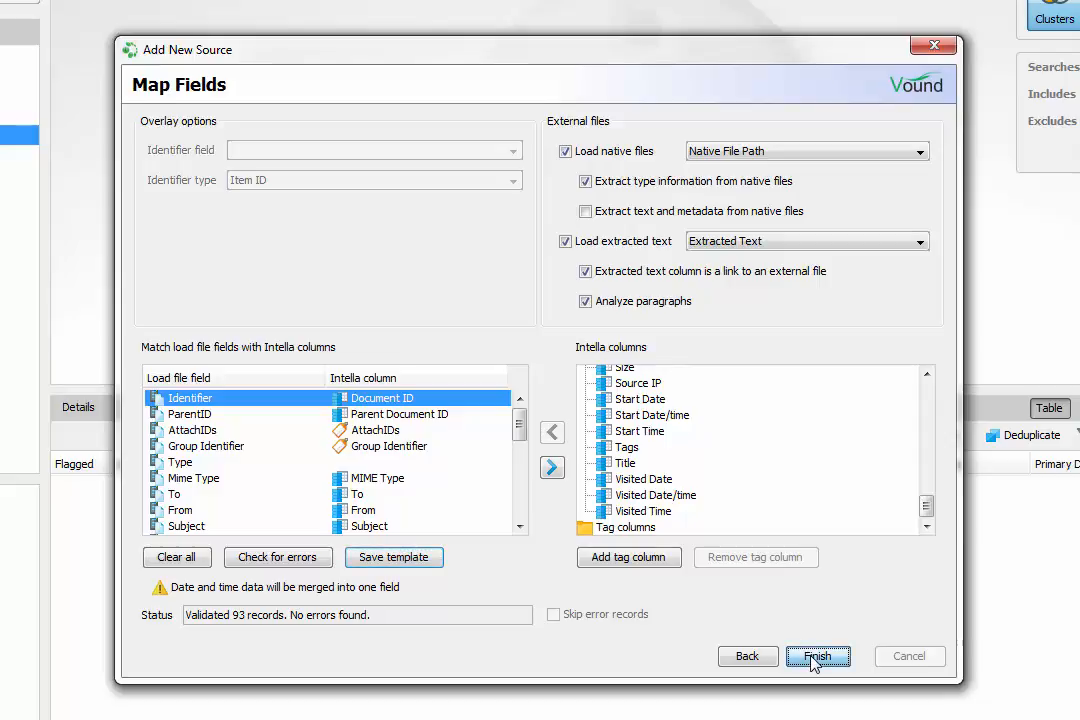
- Finish the wizard to index the source, then search the Load file source to list its 94 items
left_click(816, 656)
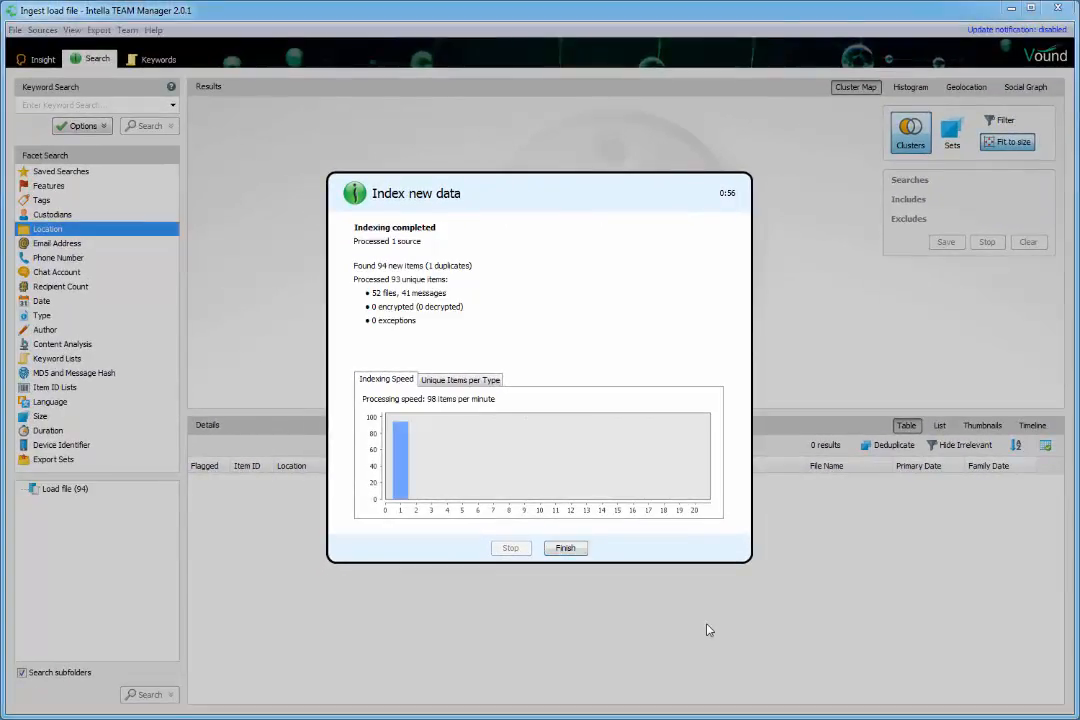
left_click(564, 548)
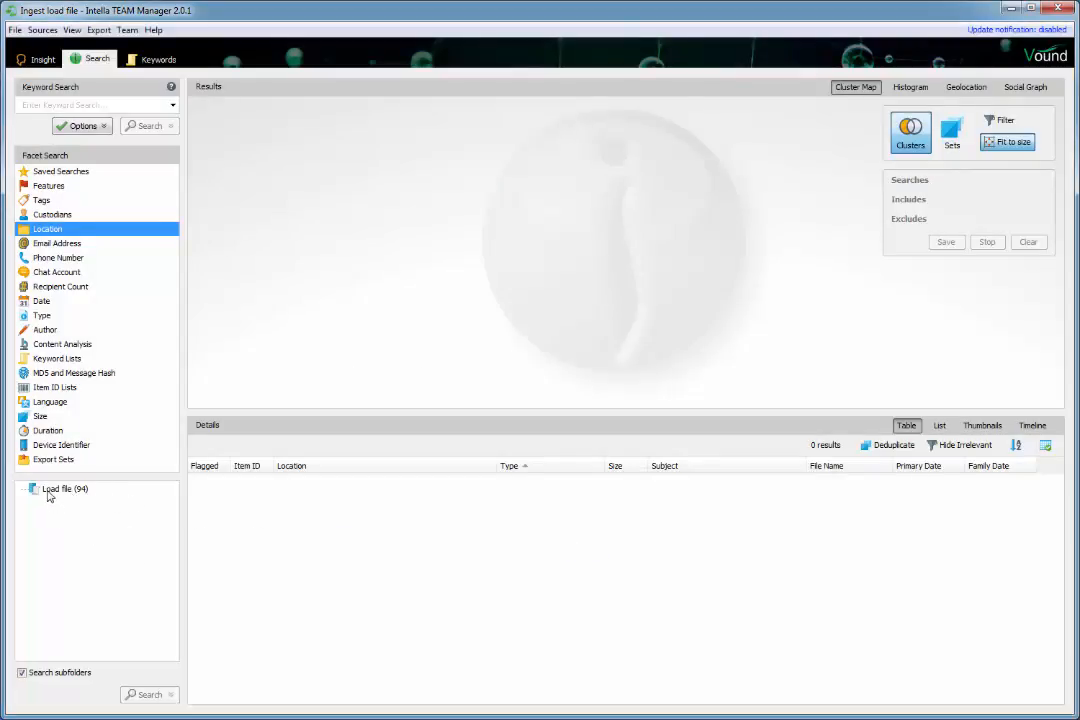
left_click(64, 488)
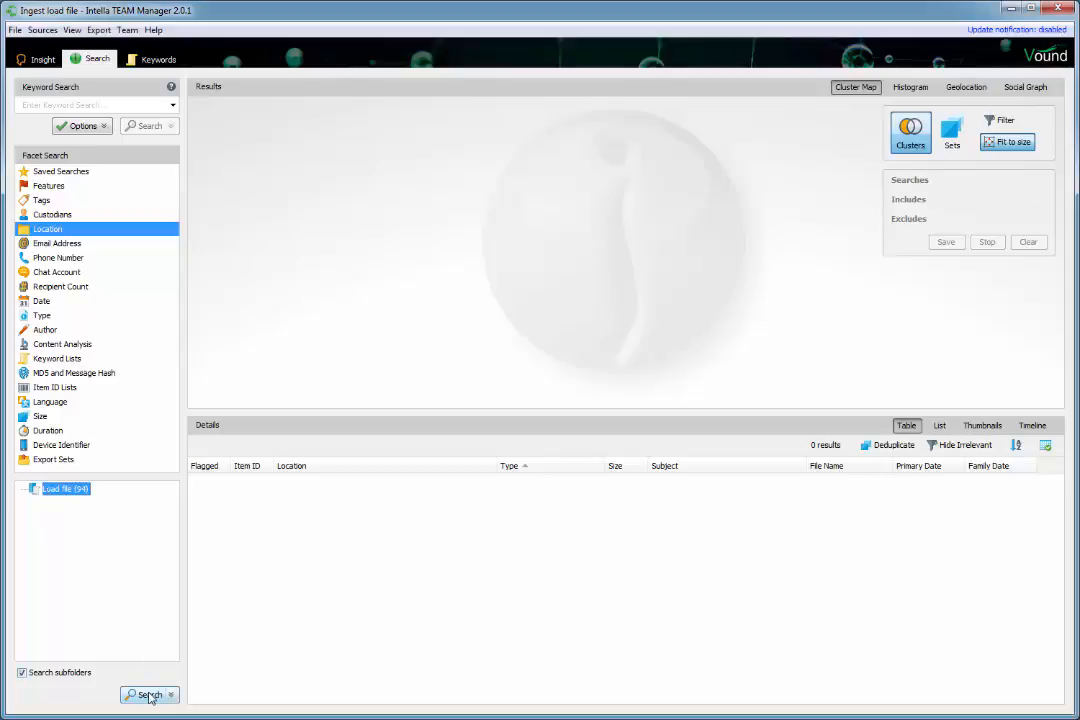
left_click(146, 694)
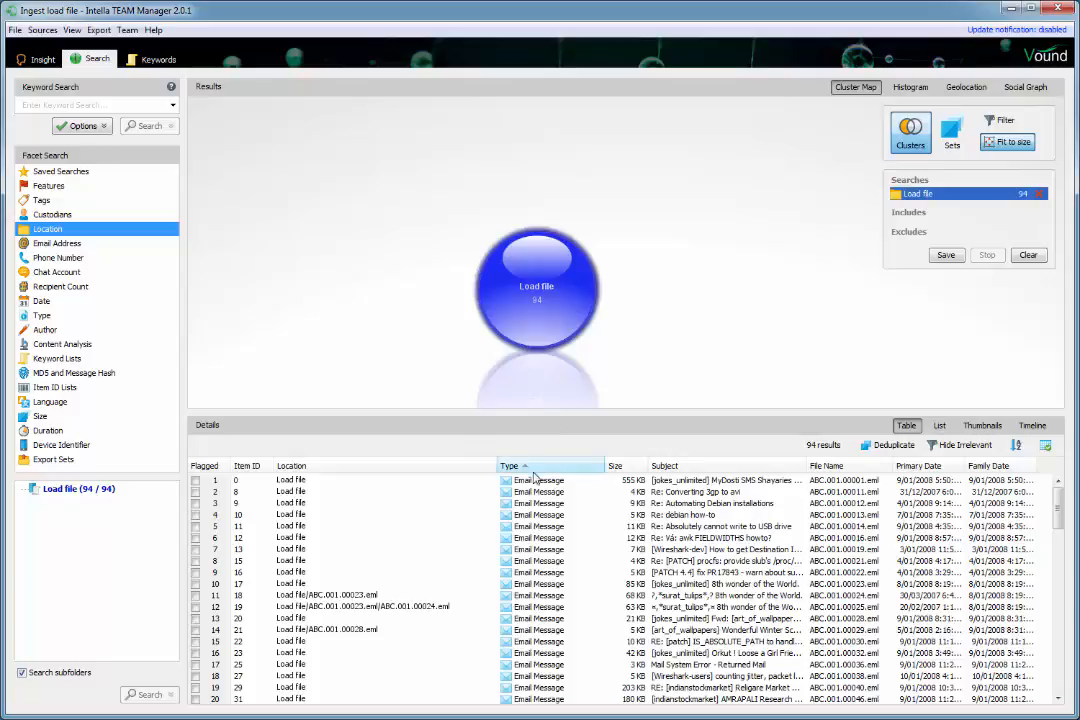
- Open the first email, '[jokes_unlimited] MyDosti SMS Shayaries Part-25', and inspect its zoomed page image
double_click(540, 480)
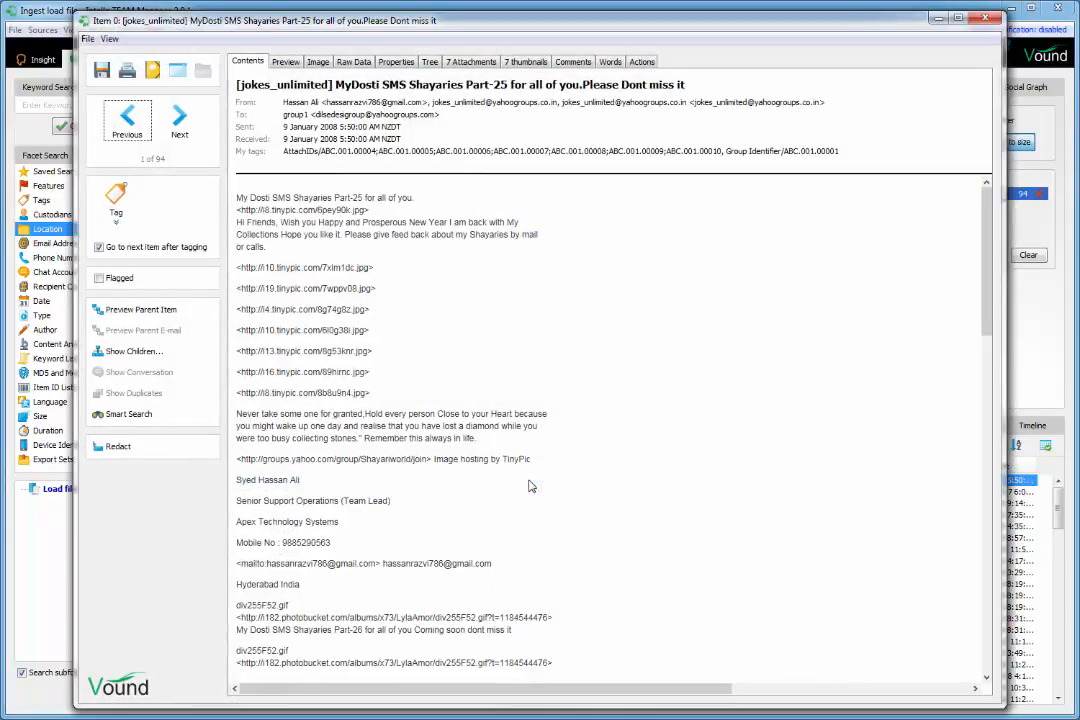
left_click(318, 60)
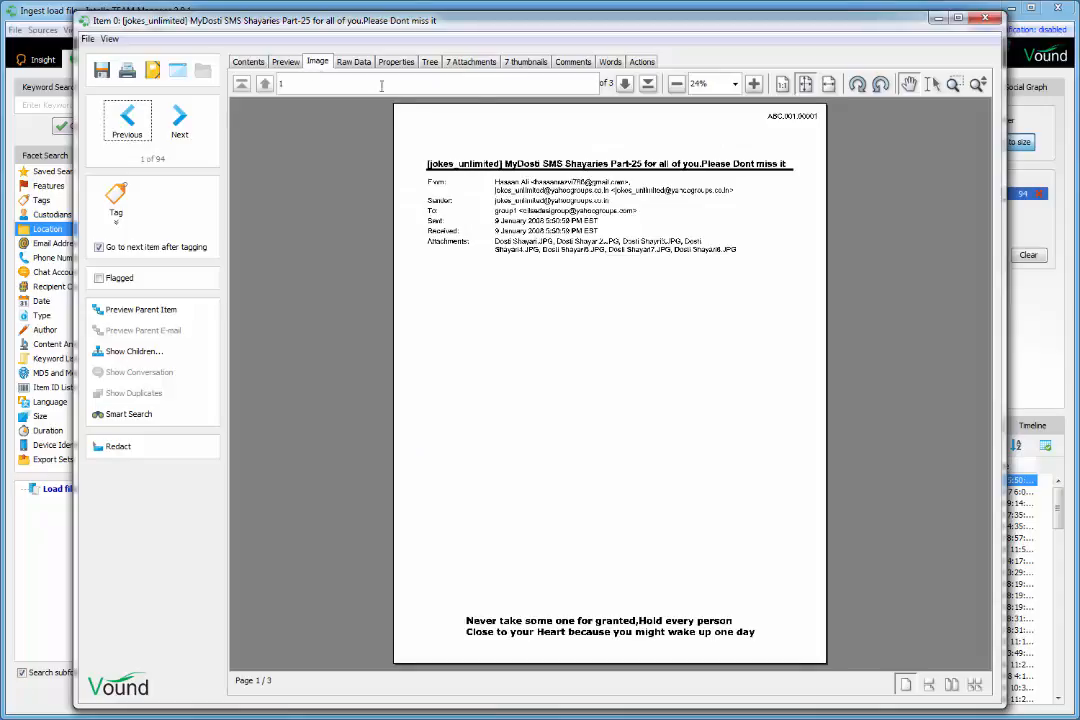
left_click(752, 84)
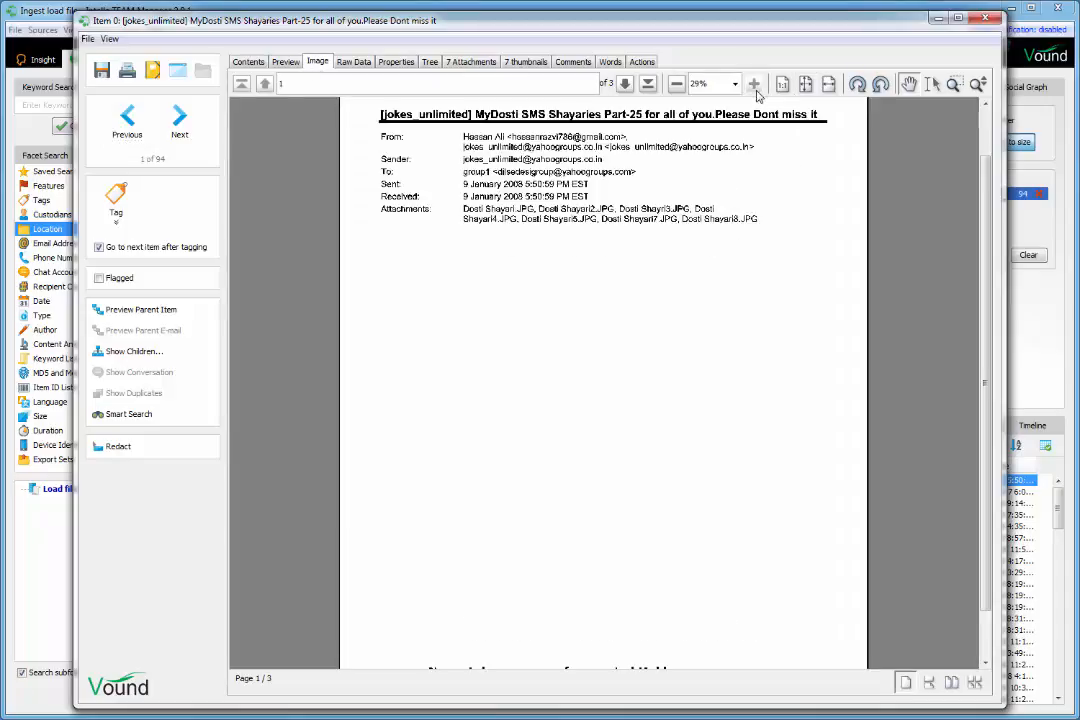
left_click(752, 84)
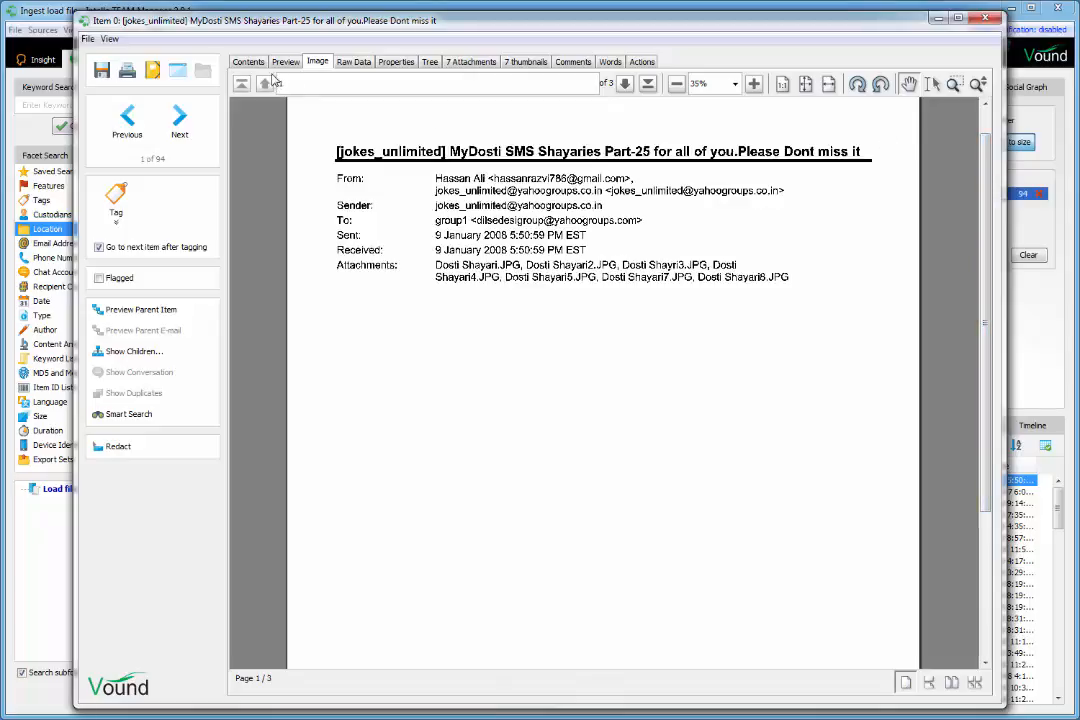
- Review the email's Contents and Preview, then launch it in the external mail application
left_click(248, 60)
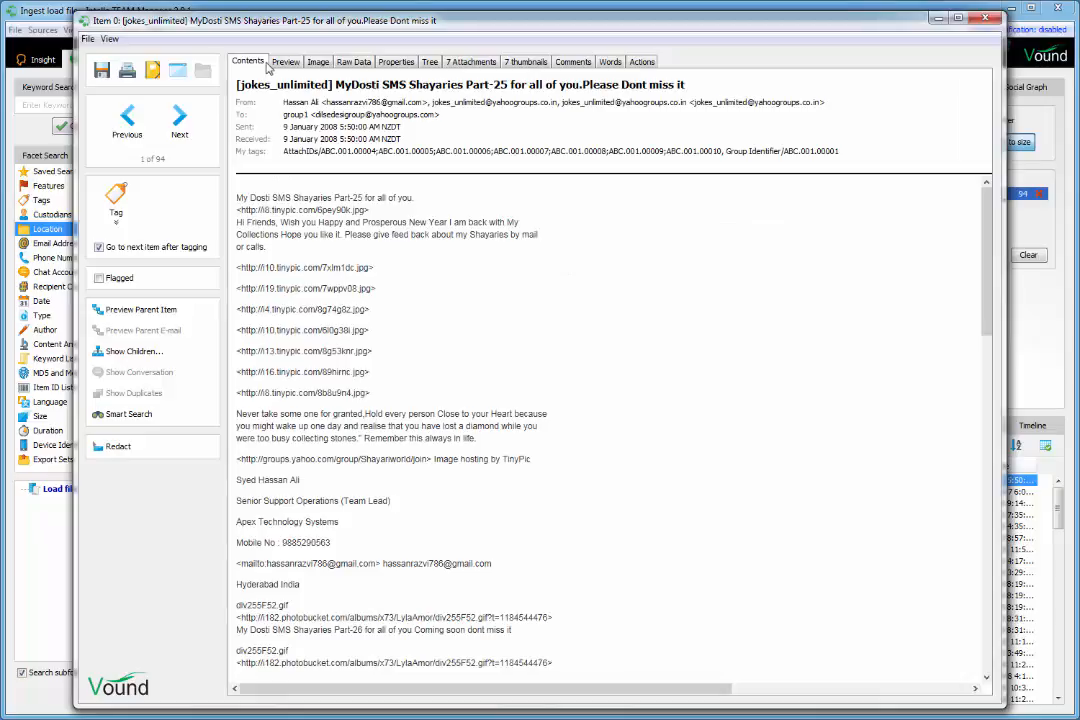
left_click(284, 60)
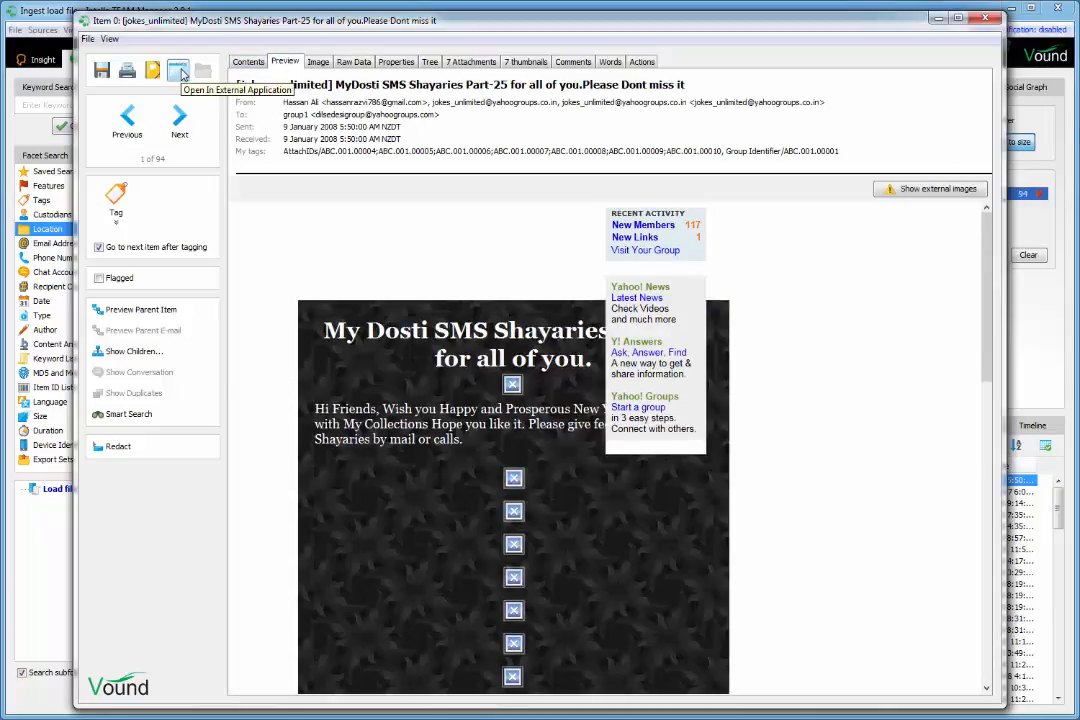
left_click(180, 70)
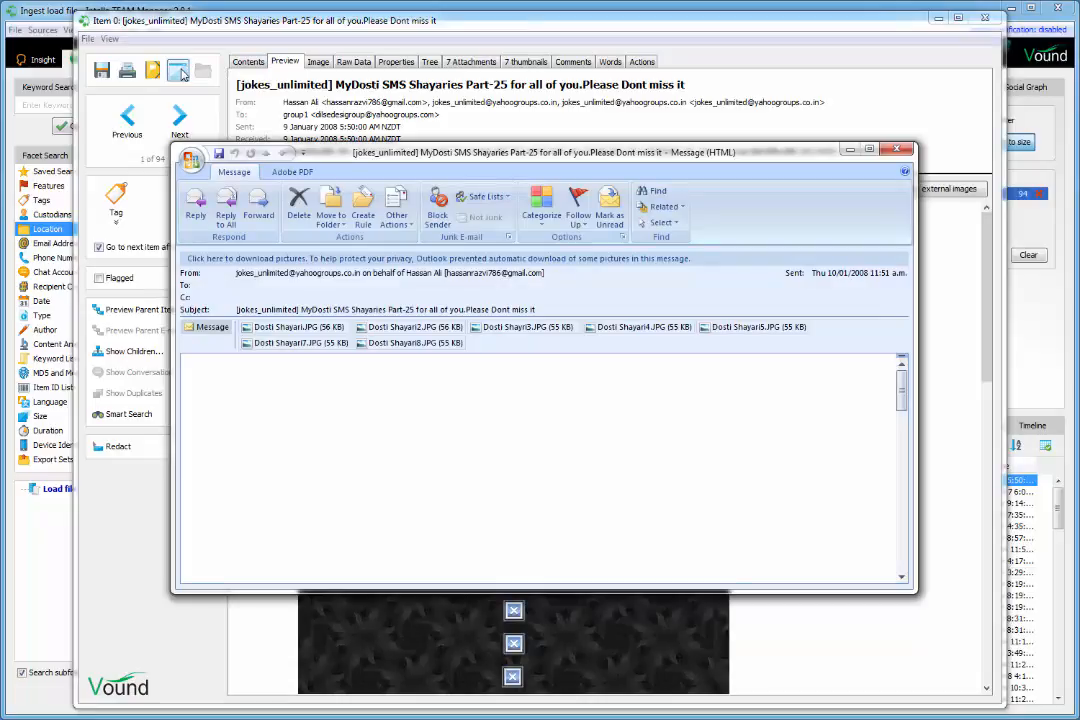